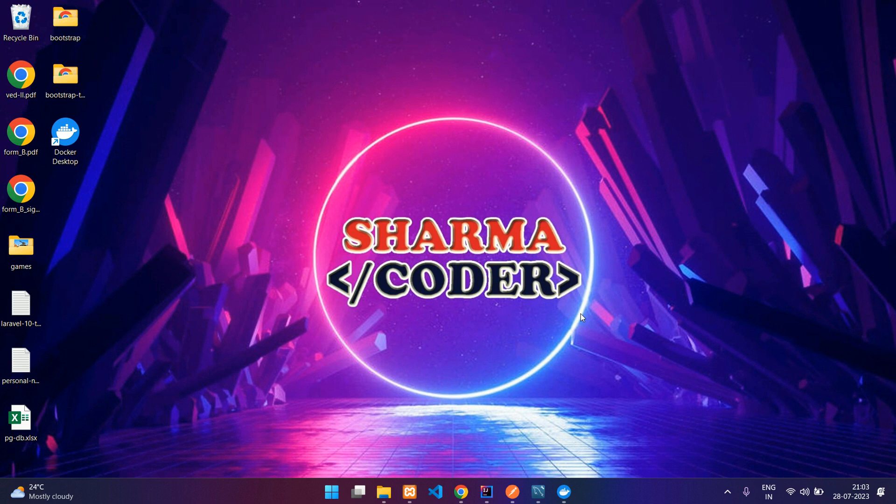
mouse_move(558, 352)
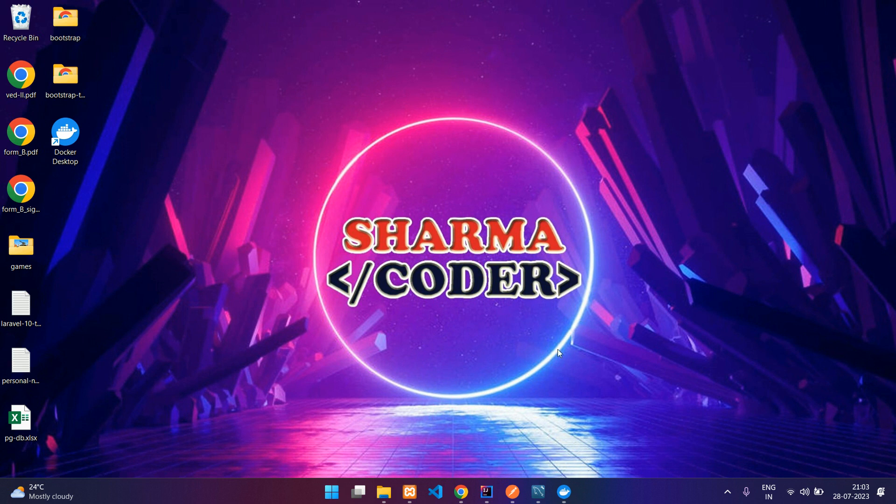
- Run CrudappApplication.main() and confirm Tomcat started on port 8080 in the run log
click(486, 492)
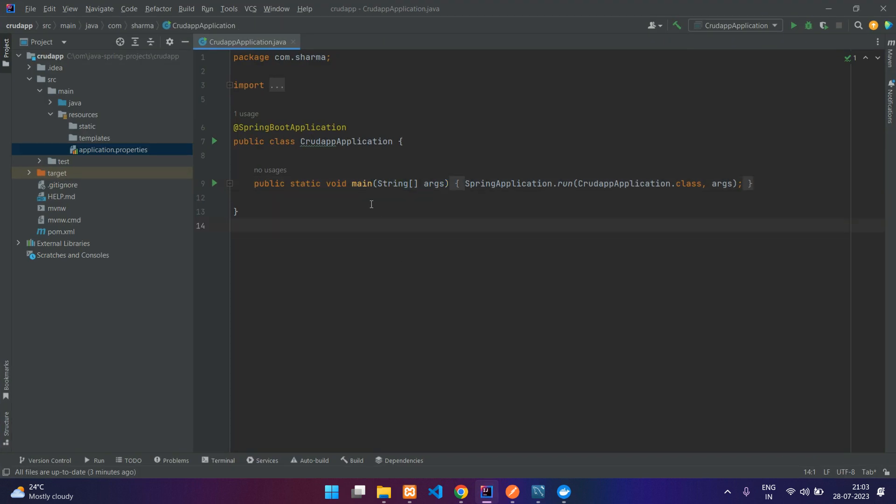
mouse_move(362, 188)
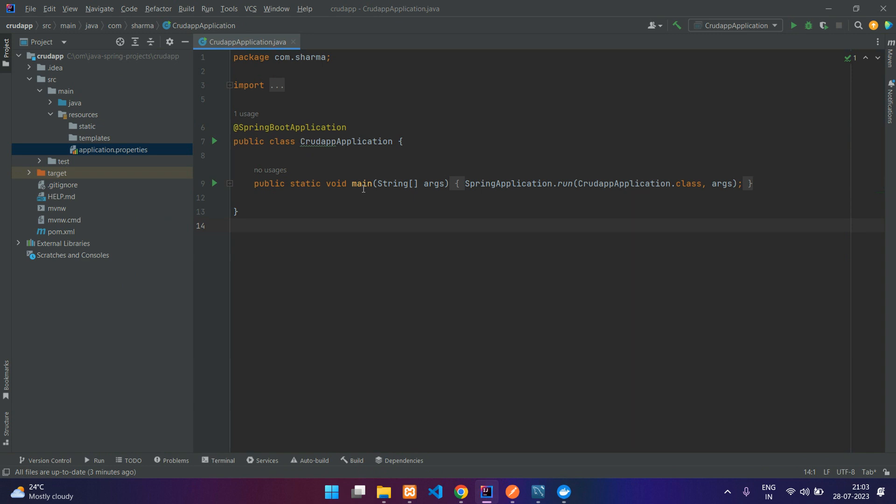
click(215, 141)
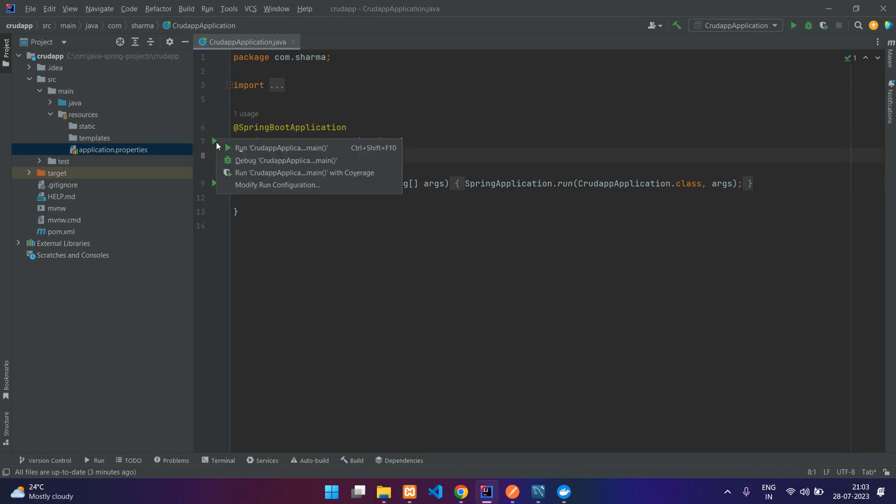
click(280, 148)
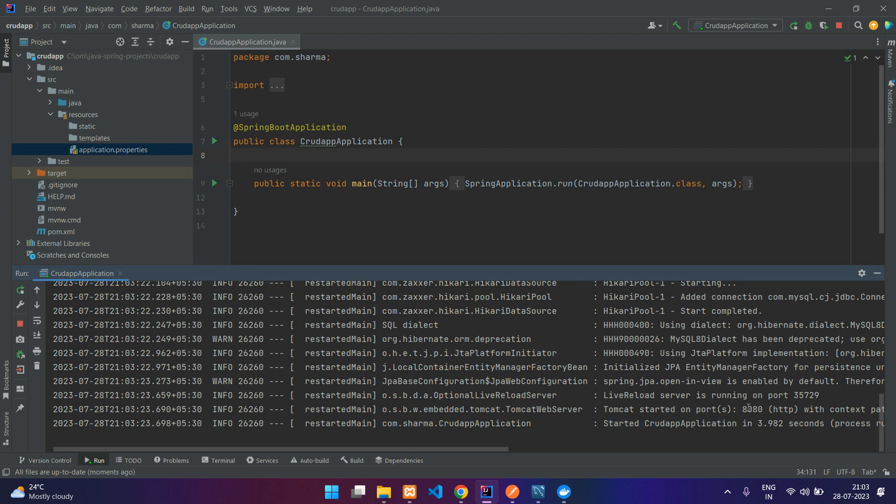
double_click(751, 410)
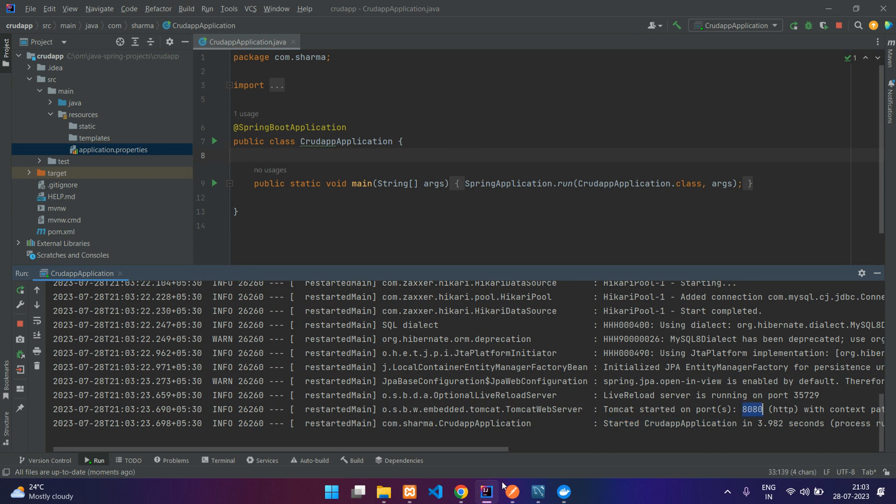
- Enter localhost:8080/ in Postman and check StudentController for the route
click(511, 491)
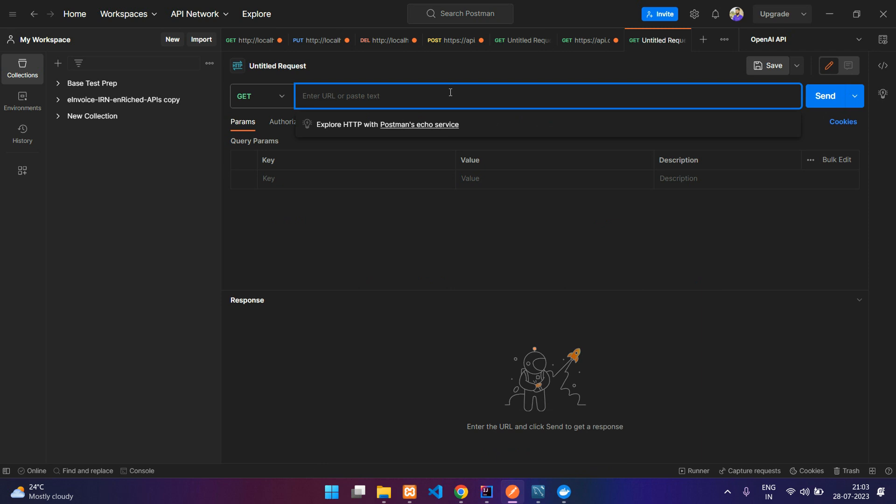
text(local)
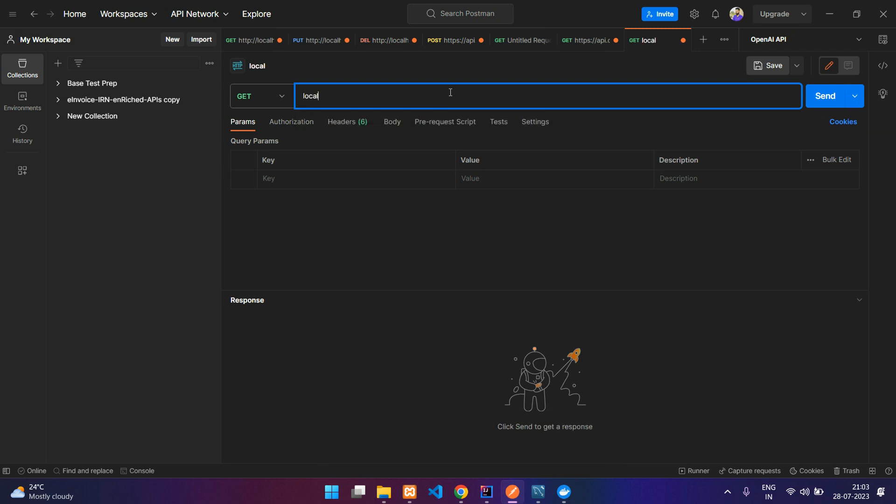
text(host:)
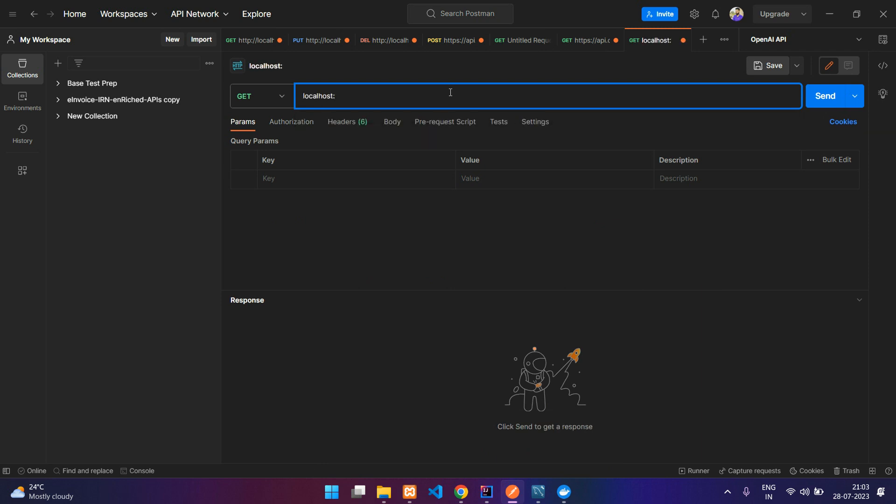
text(8080/)
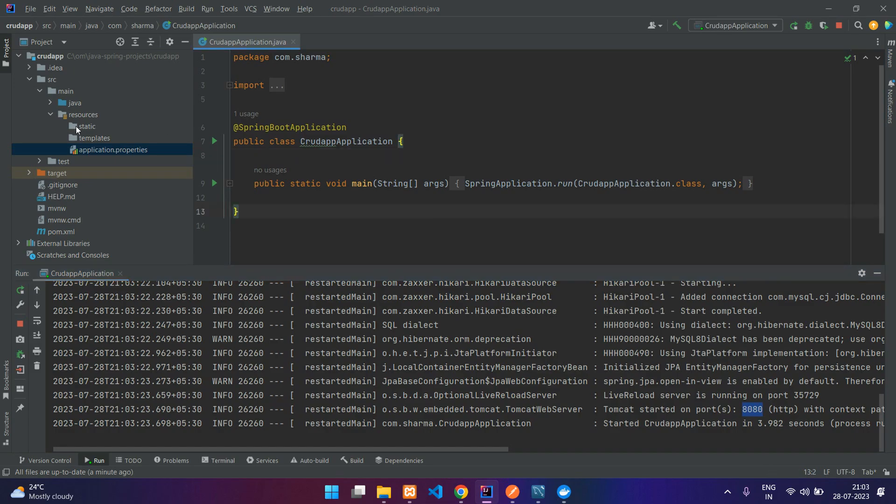
click(75, 102)
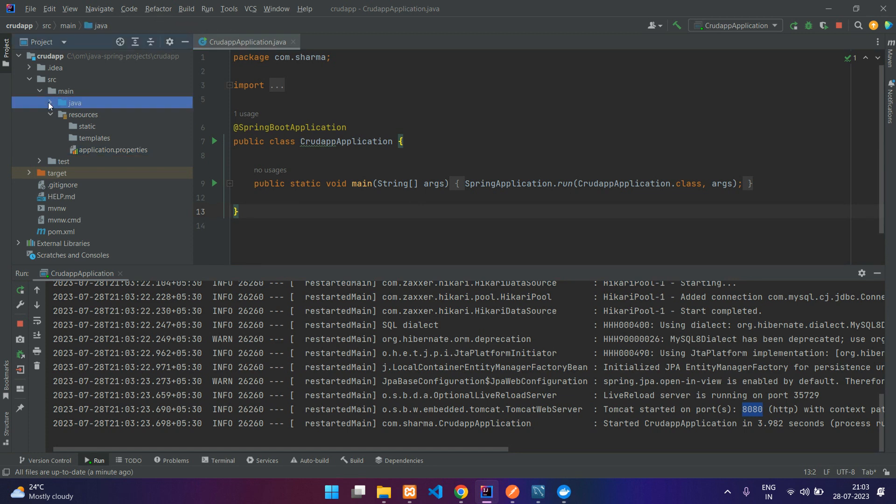
click(49, 103)
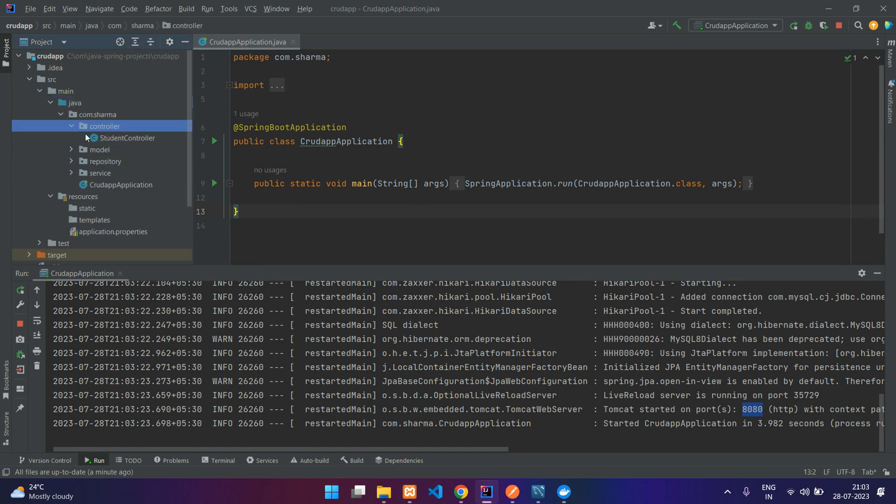
double_click(126, 138)
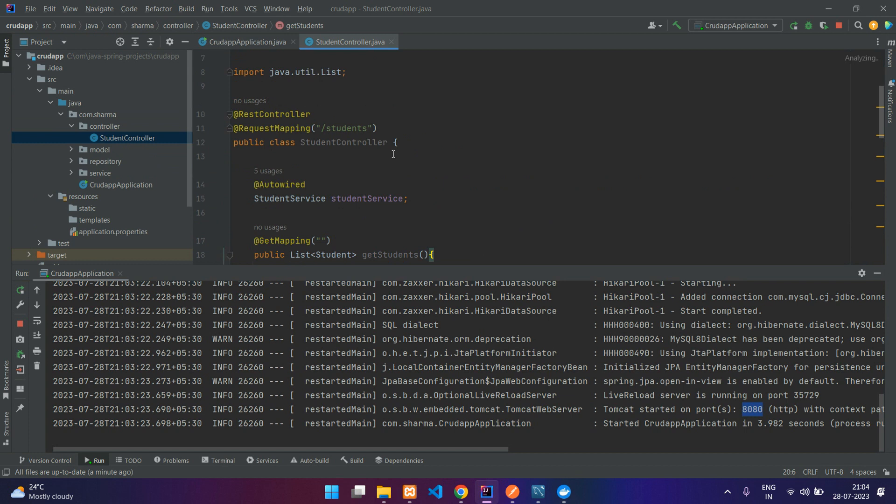
double_click(346, 127)
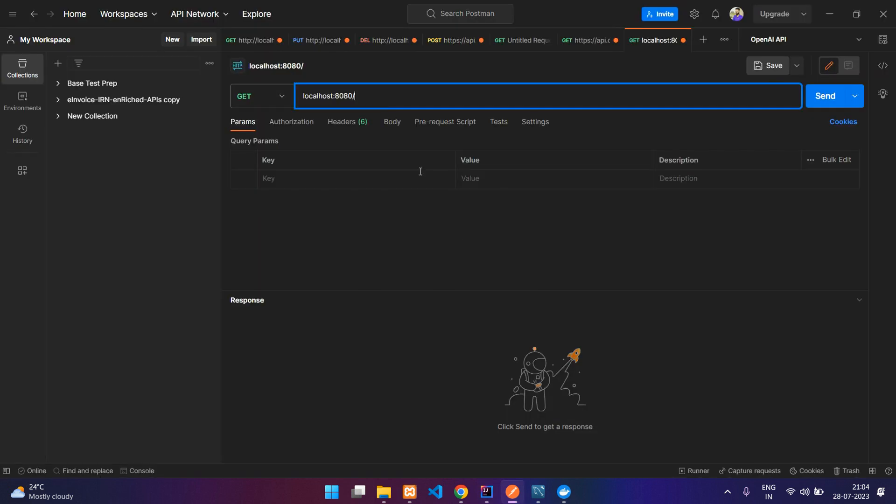
- Complete the URL as localhost:8080/students and send the GET, getting 200 OK with []
text(students)
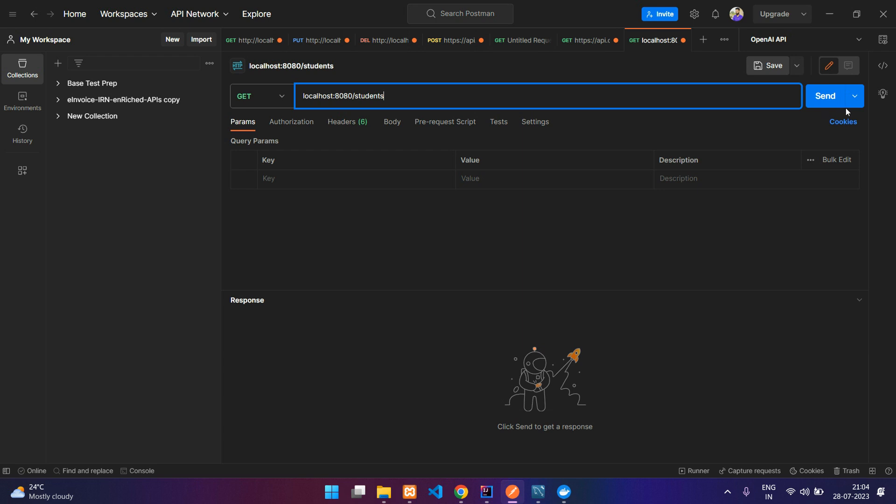
click(824, 95)
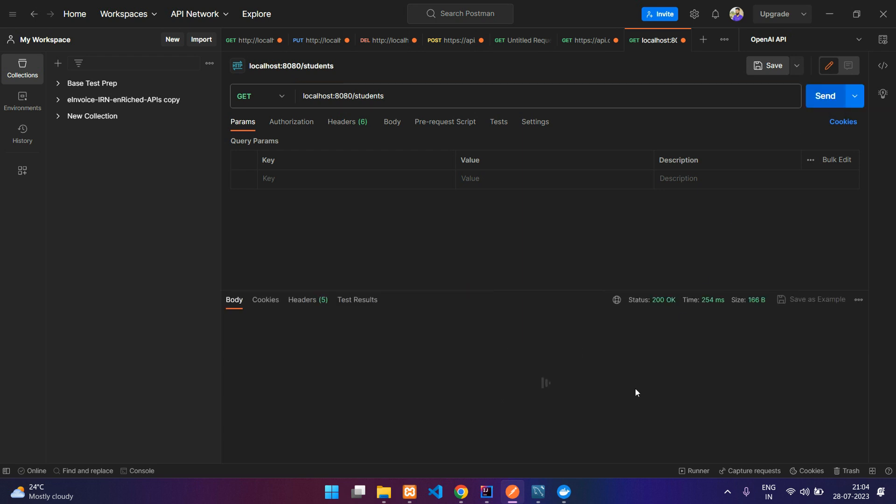
click(824, 95)
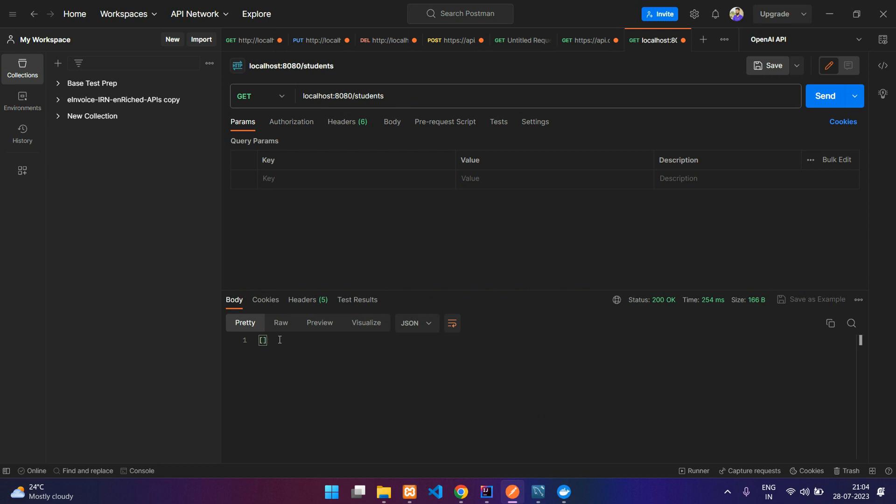
mouse_move(594, 57)
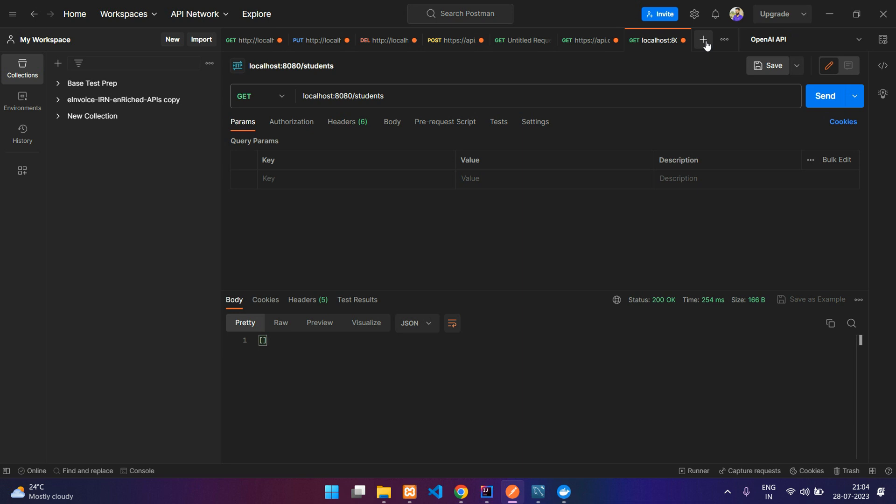
- Create a new POST request to localhost:8080/students/store
click(704, 39)
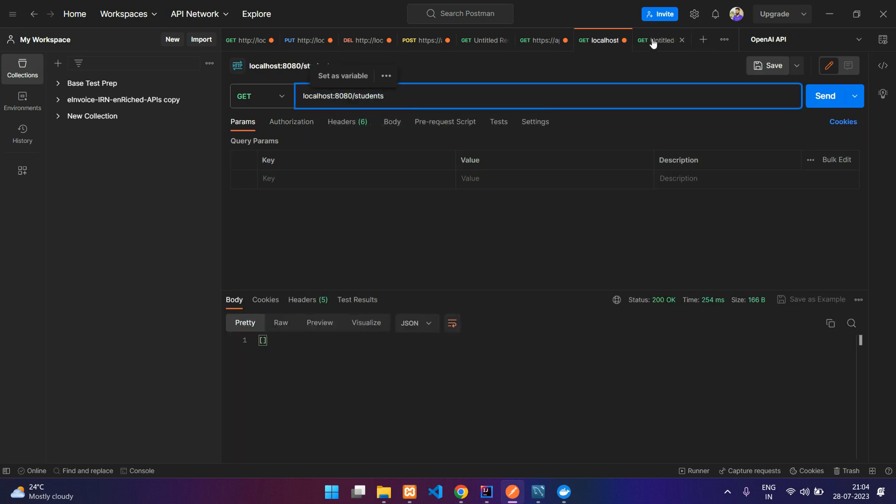
click(261, 96)
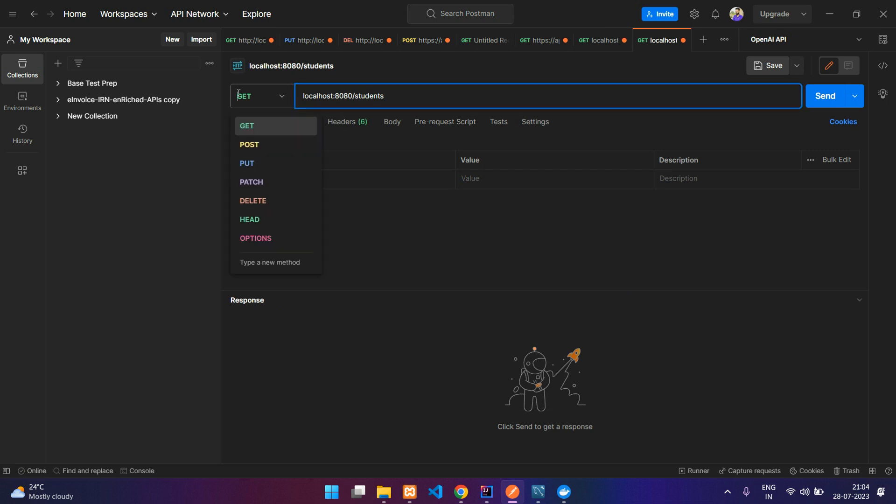
click(249, 145)
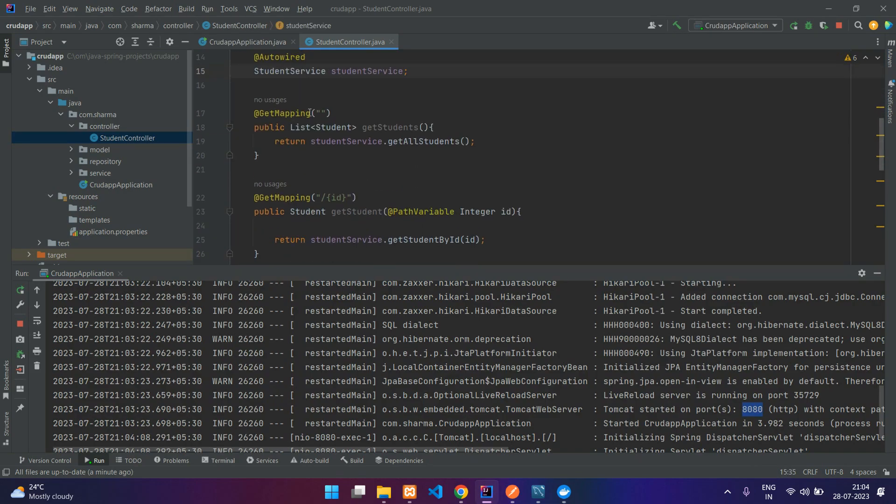
scroll(down, 3)
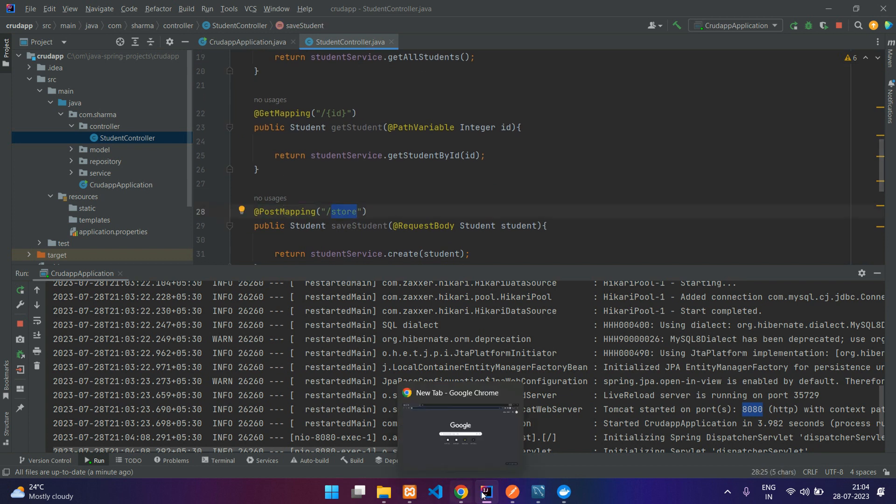
click(510, 492)
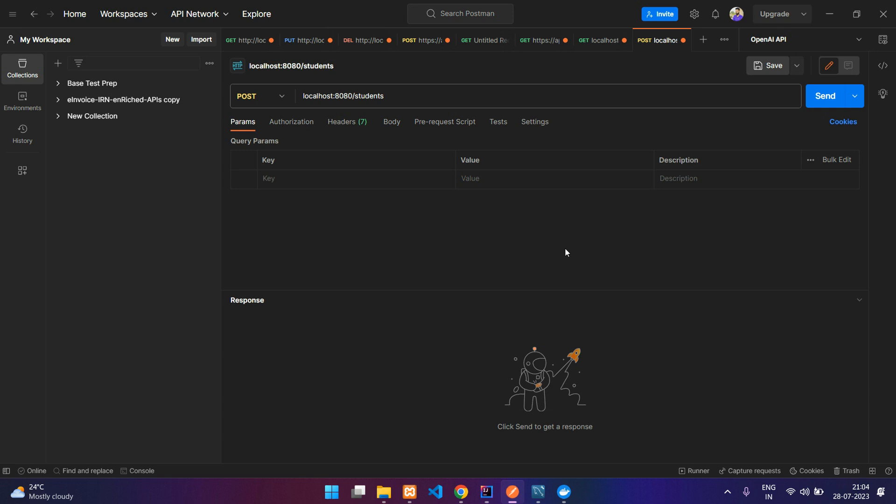
text(/store)
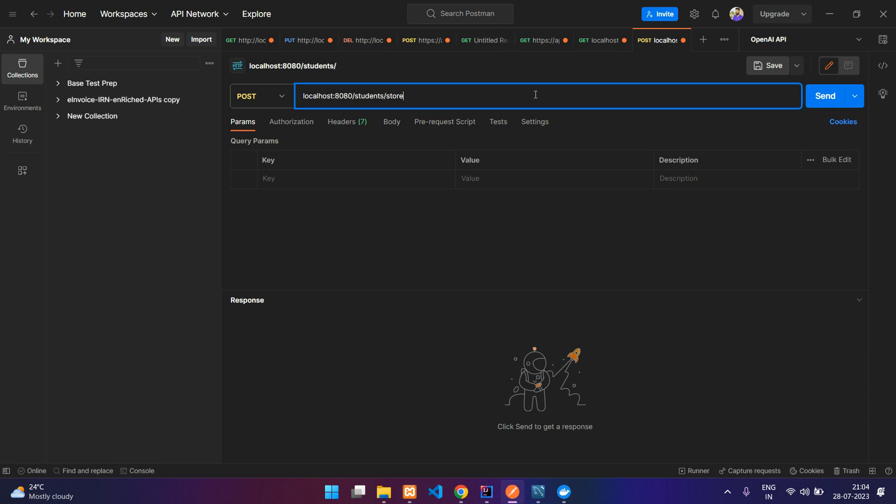
- Set the body to raw JSON with the student record and send it, getting 200 OK echoing the student
click(392, 122)
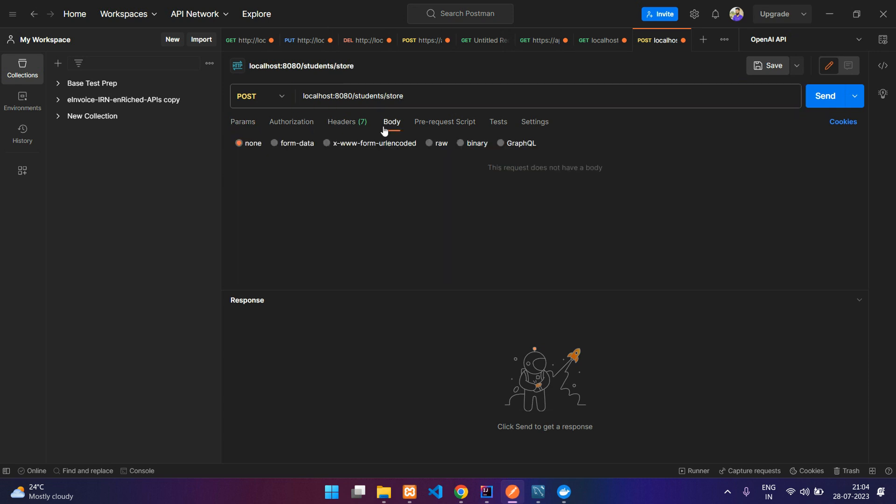
click(440, 143)
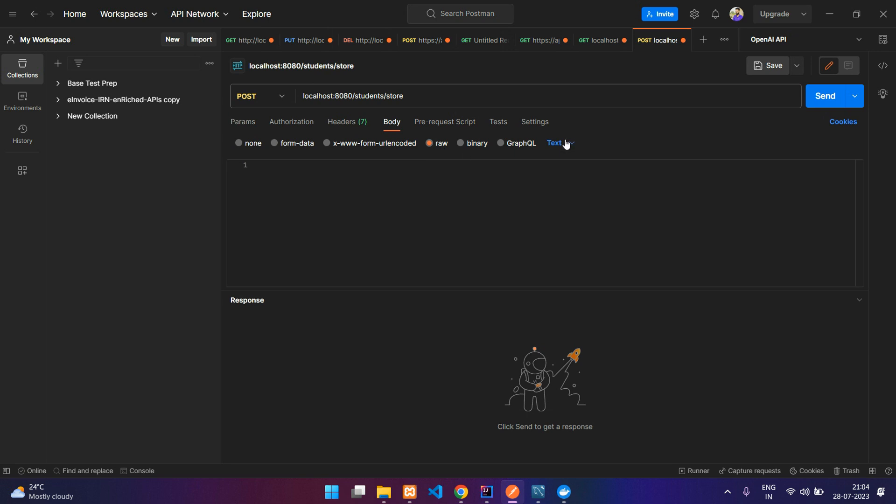
click(554, 143)
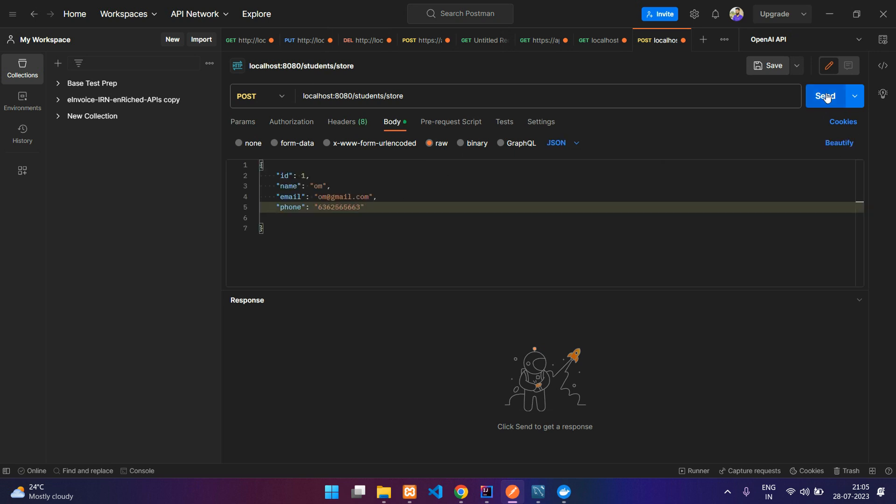
click(825, 96)
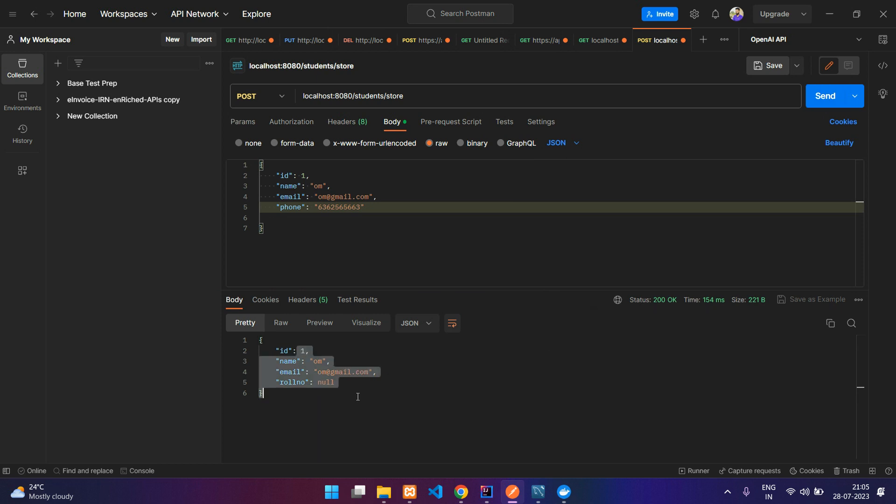
- Re-send GET localhost:8080/students, now listing the stored student, then return to IntelliJ
click(601, 40)
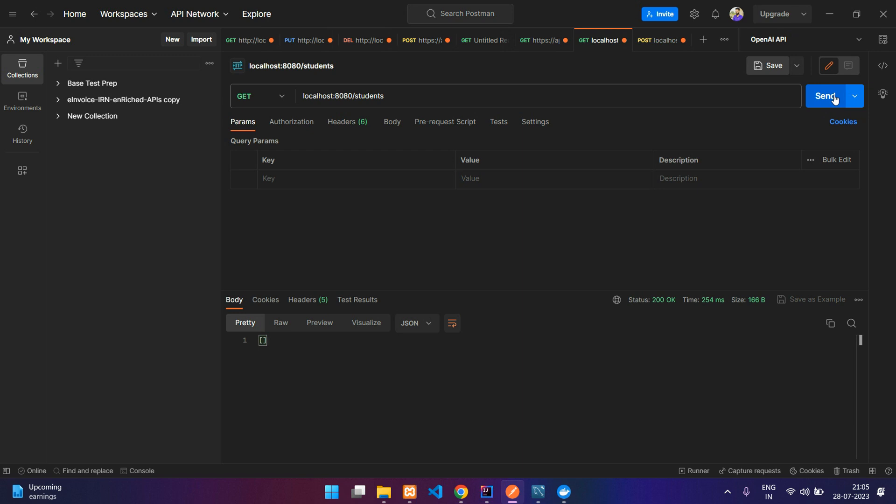
click(826, 95)
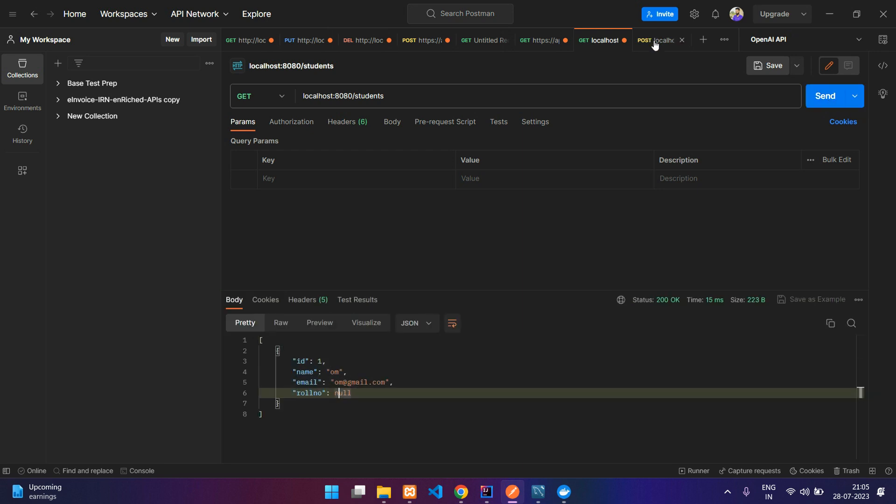
click(655, 40)
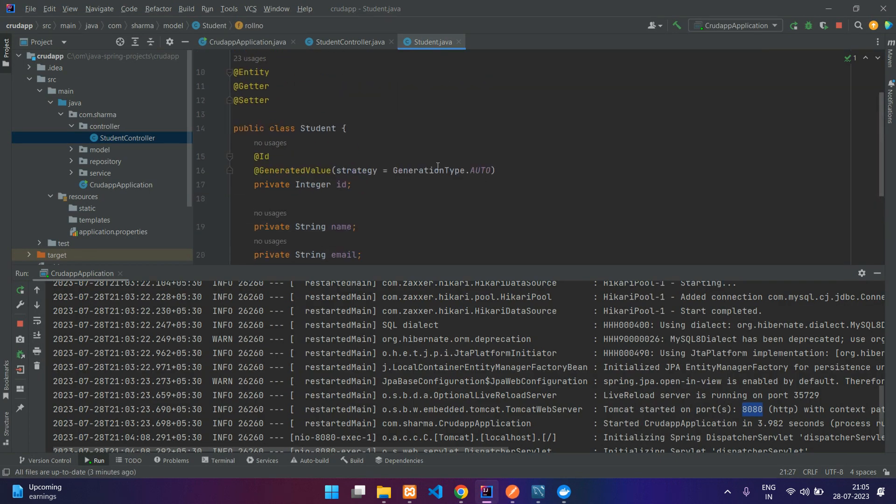
- Stop the running CrudappApplication so its process finishes with exit code 130
click(349, 41)
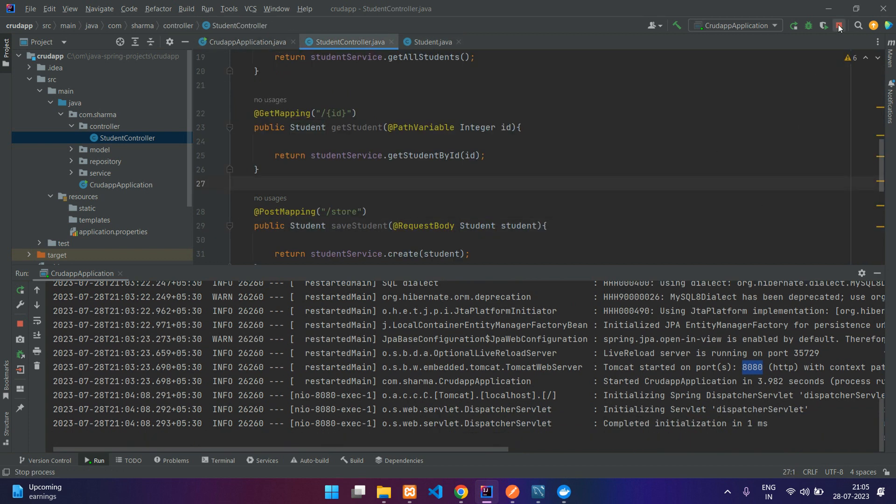
click(839, 26)
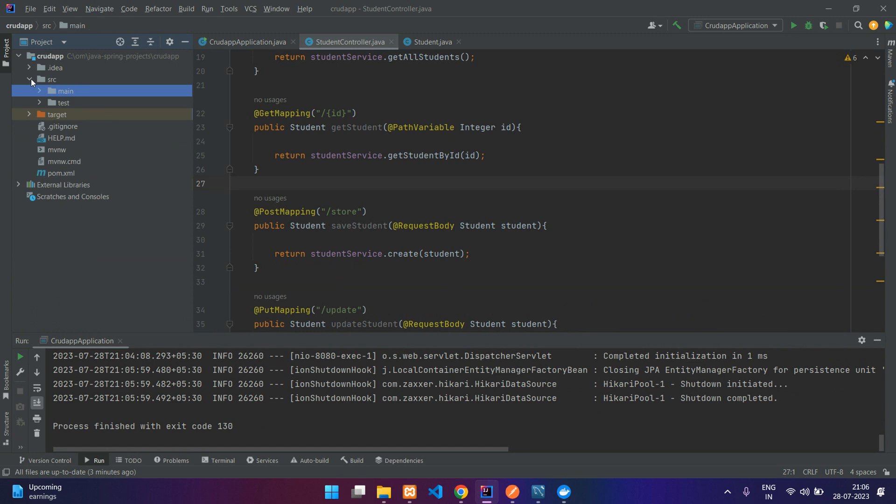
- Create a new file named Dockerfile at the crudapp project root
click(29, 79)
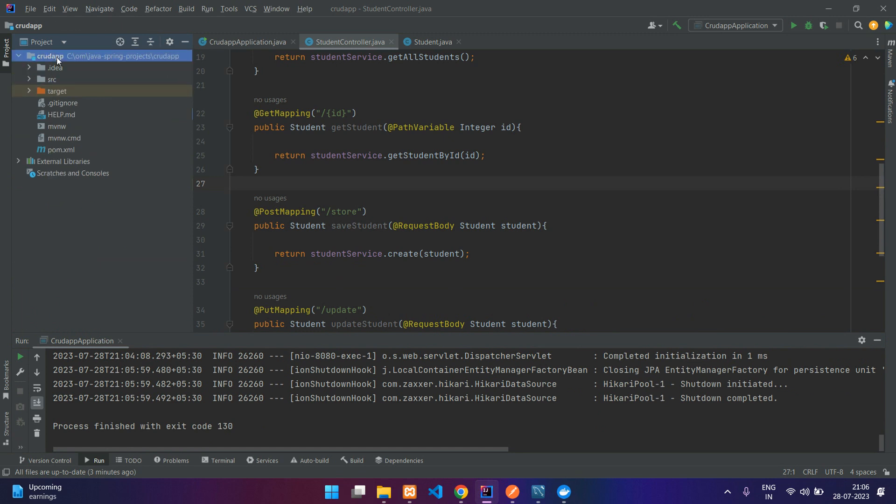
right_click(52, 56)
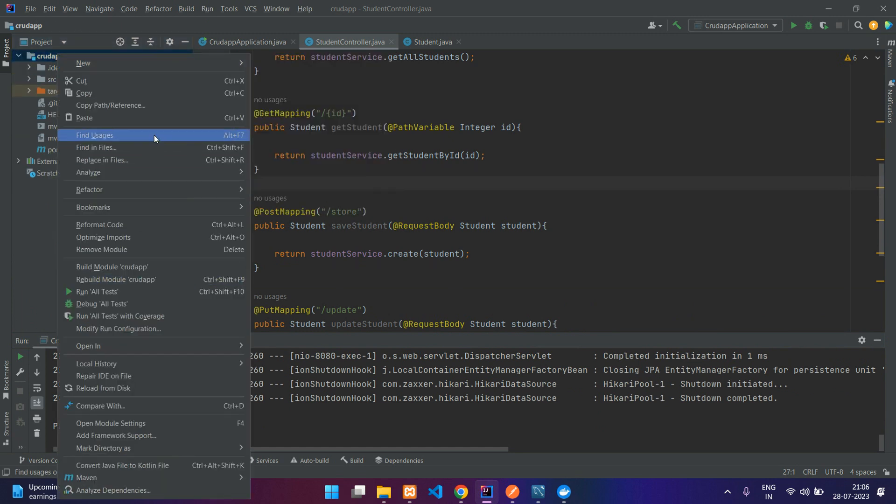
mouse_move(84, 63)
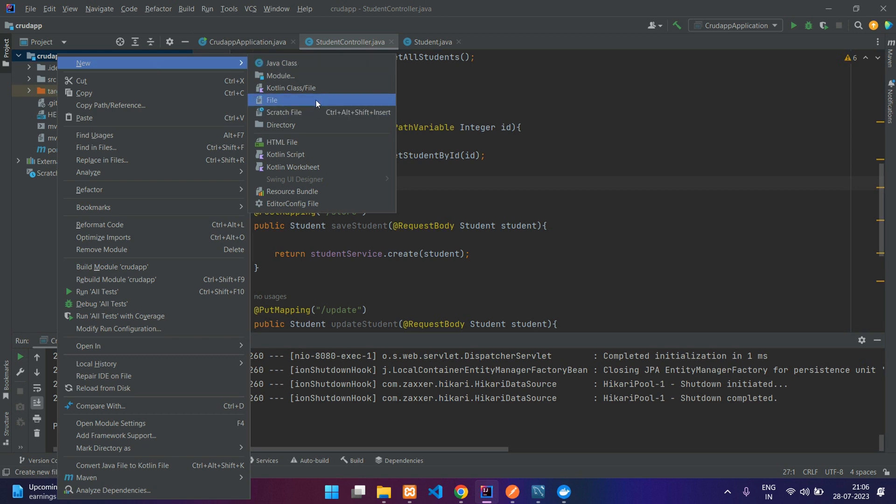
click(272, 100)
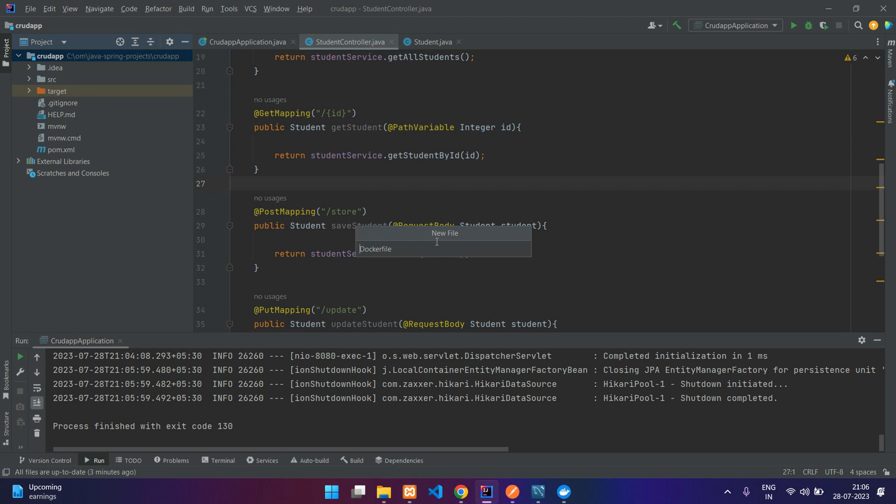
click(375, 249)
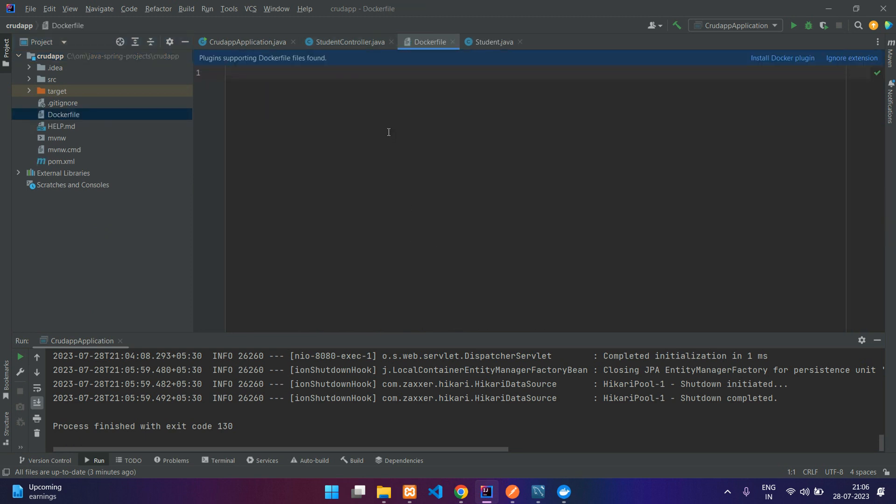
mouse_move(313, 62)
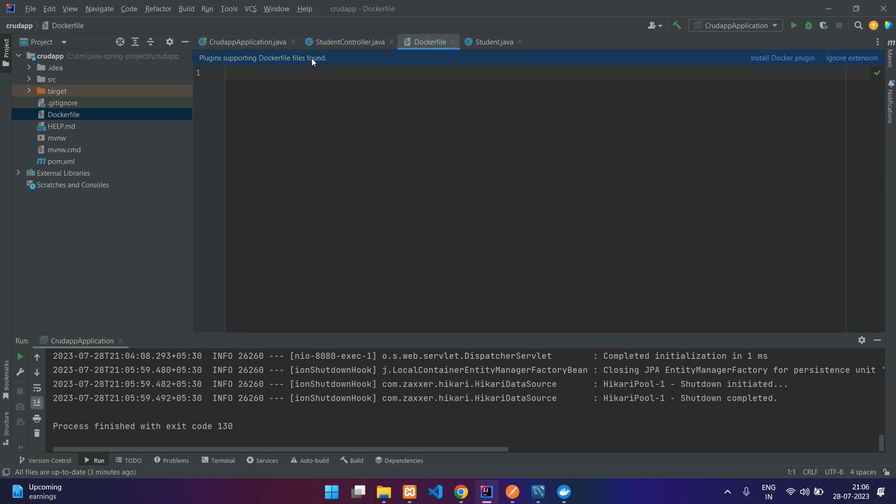
mouse_move(775, 58)
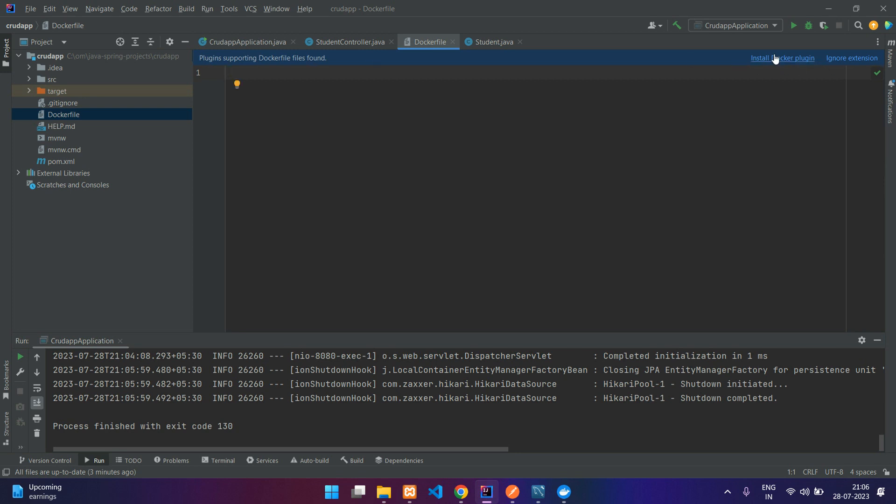
- Install the Docker plugin and connect the IDE to Docker
click(782, 58)
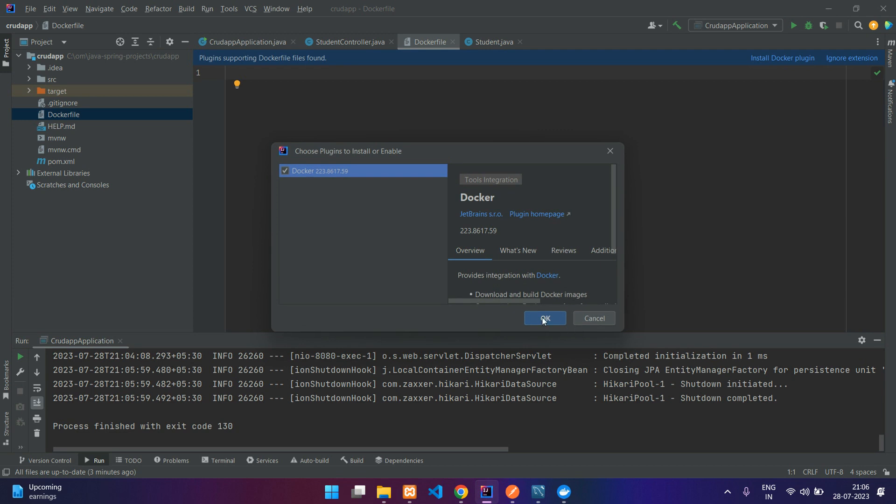
click(543, 318)
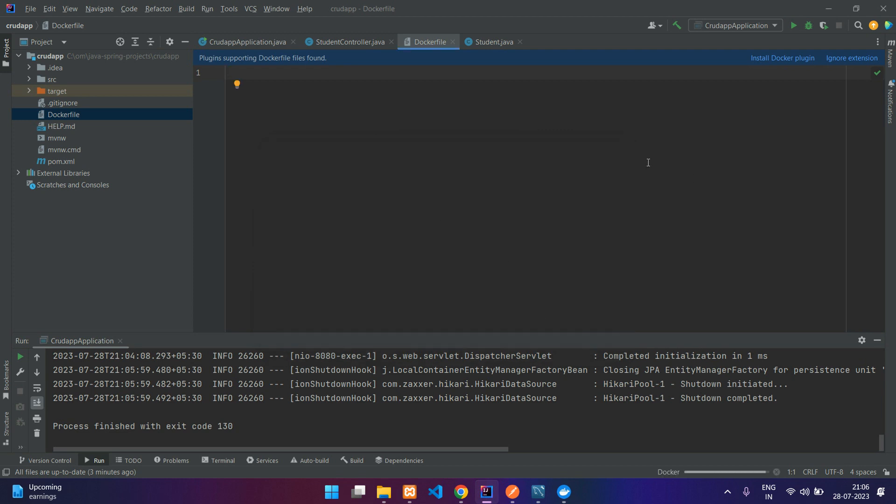
click(266, 461)
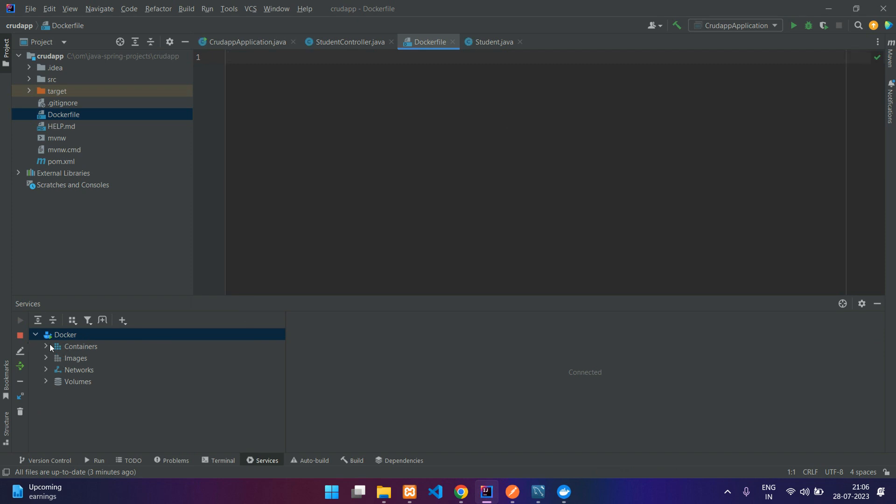
mouse_move(765, 348)
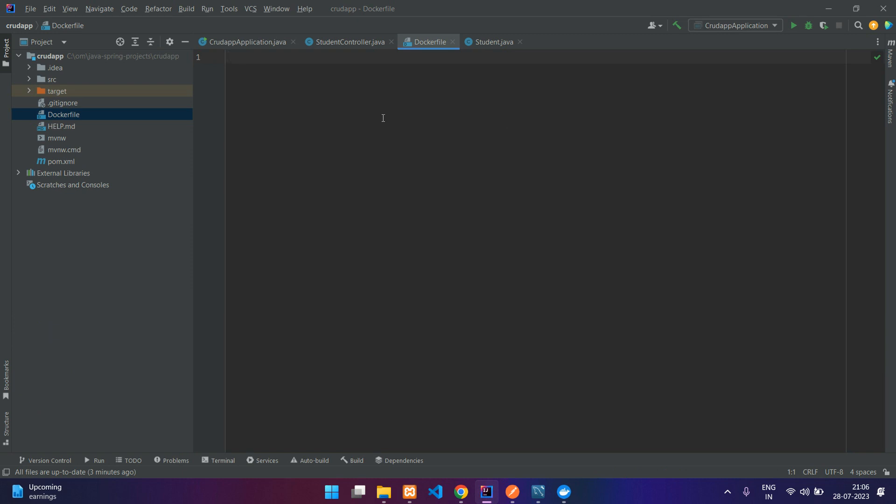
- Write FROM openjdk:19-jdk as the Dockerfile base image, matching pom.xml's Java 19
text(FROM o)
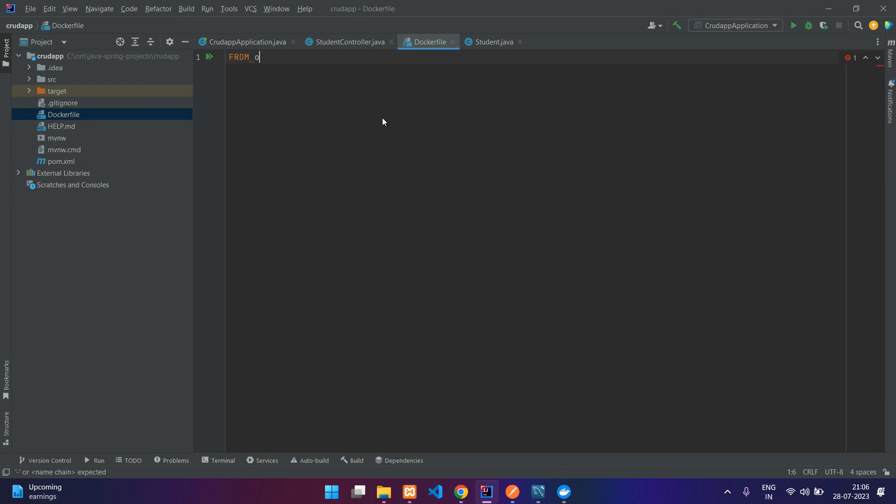
text(penjdk)
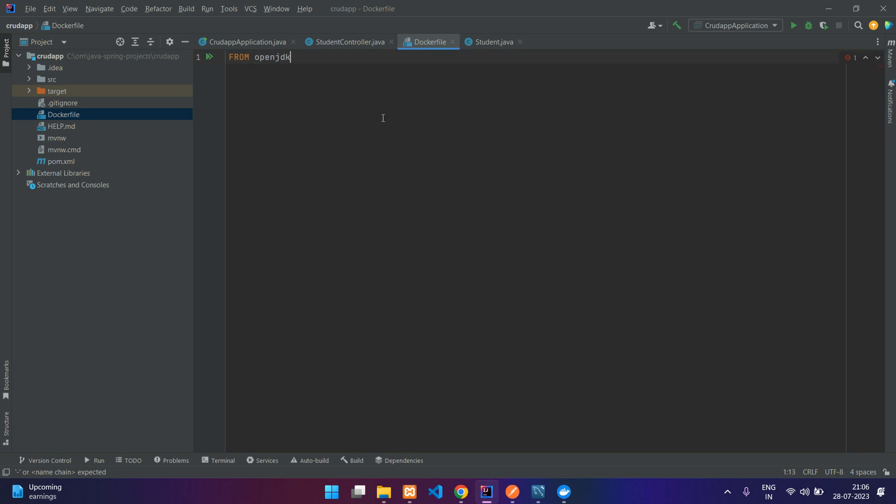
text(:)
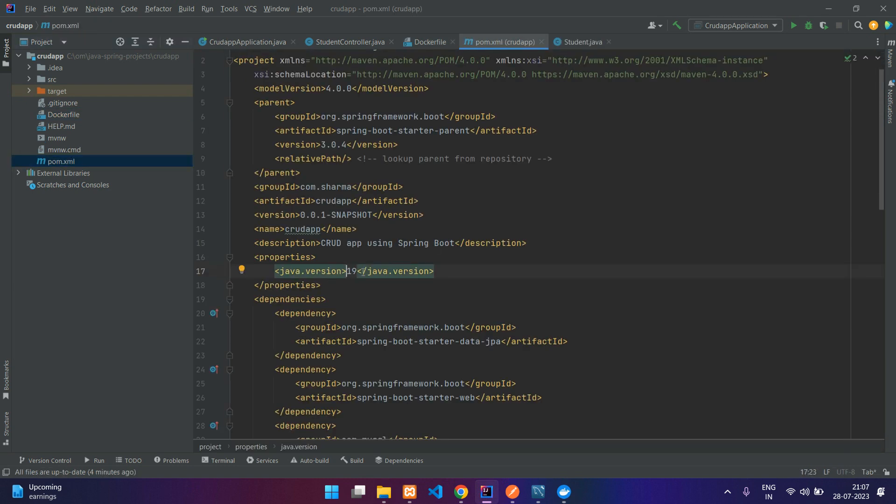
click(427, 41)
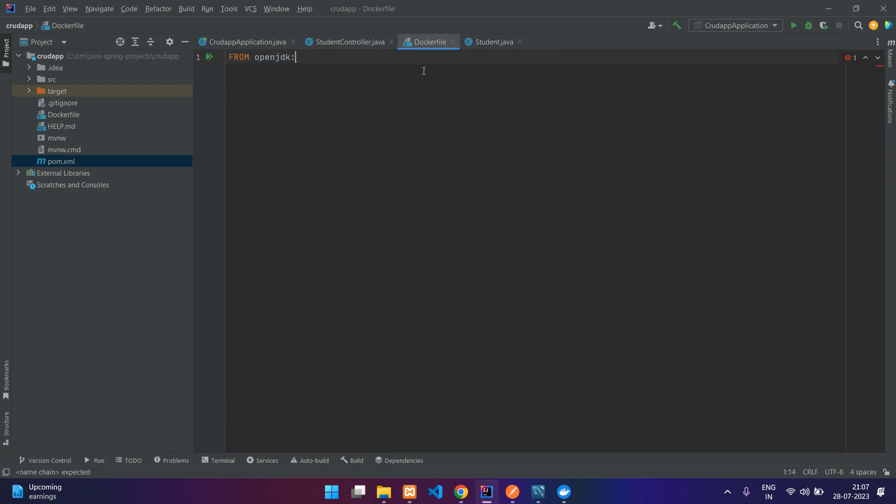
text(19-jdk)
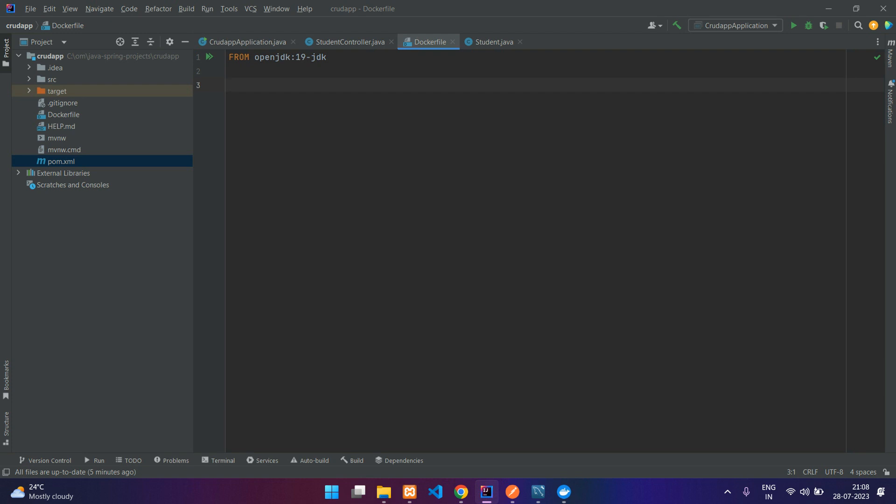
mouse_move(64, 115)
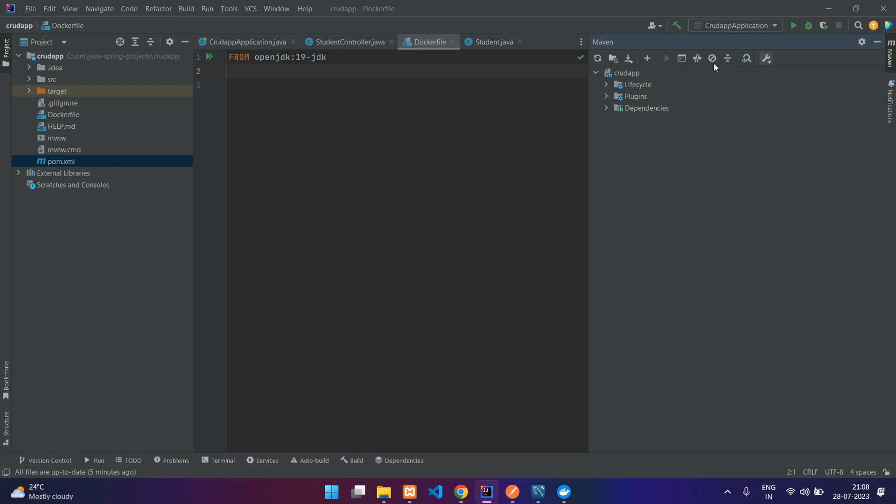
- Run Maven clean and install, producing crudapp-0.0.1-SNAPSHOT.jar in the target folder
click(606, 85)
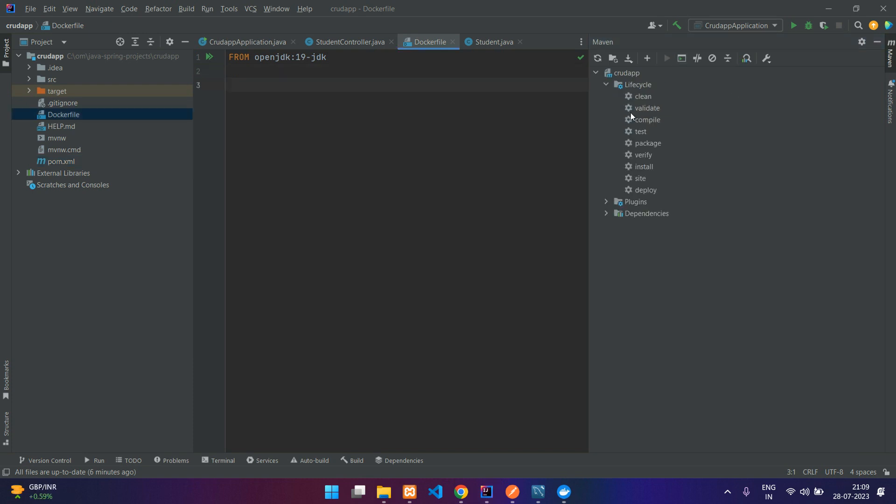
double_click(642, 96)
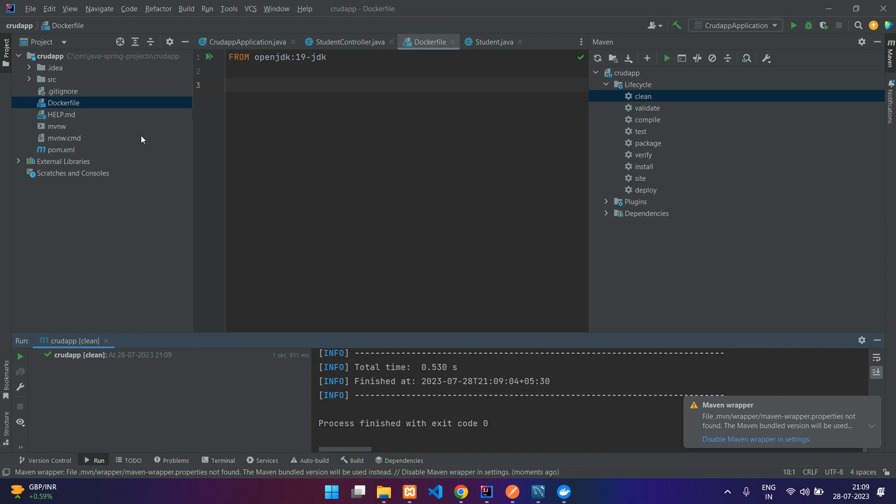
mouse_move(138, 139)
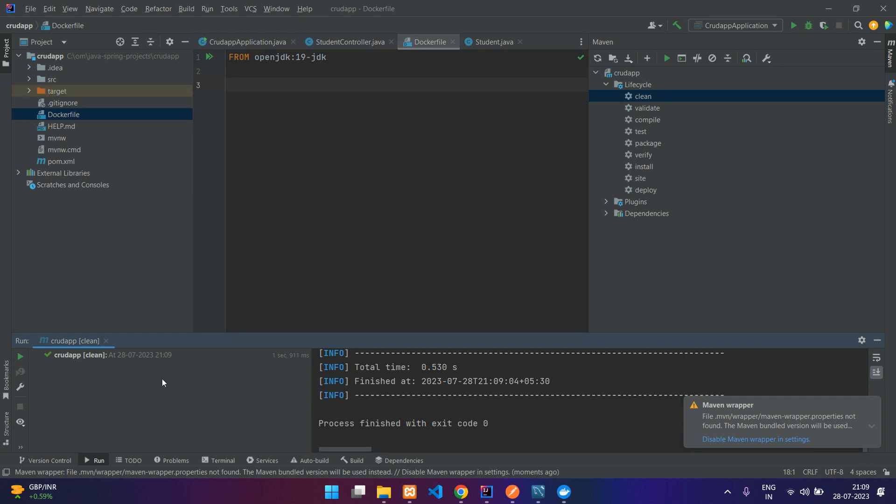
double_click(643, 166)
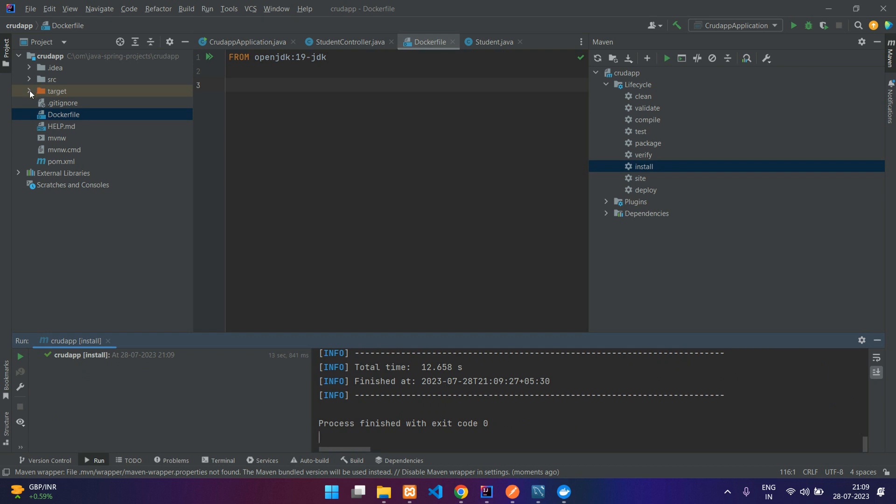
click(29, 91)
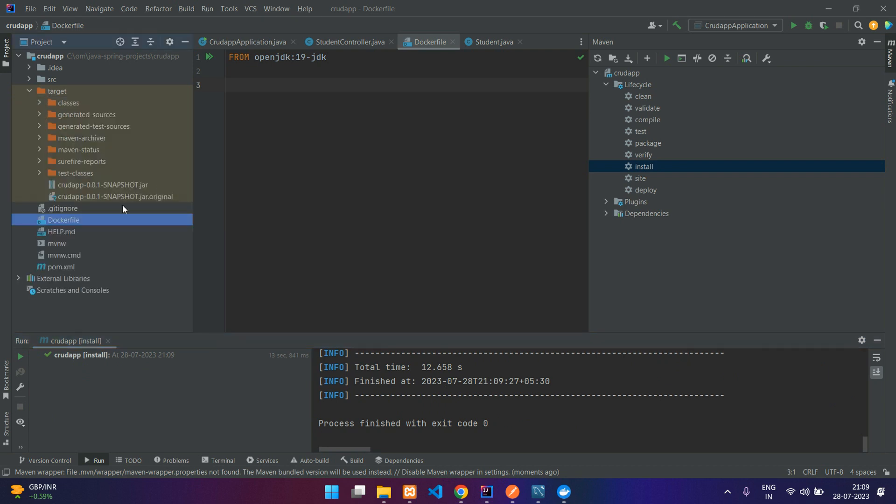
mouse_move(93, 190)
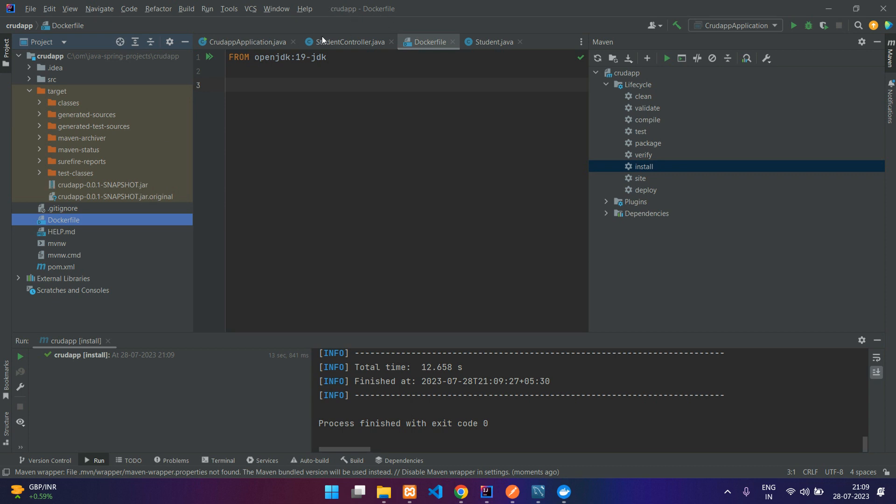
mouse_move(98, 240)
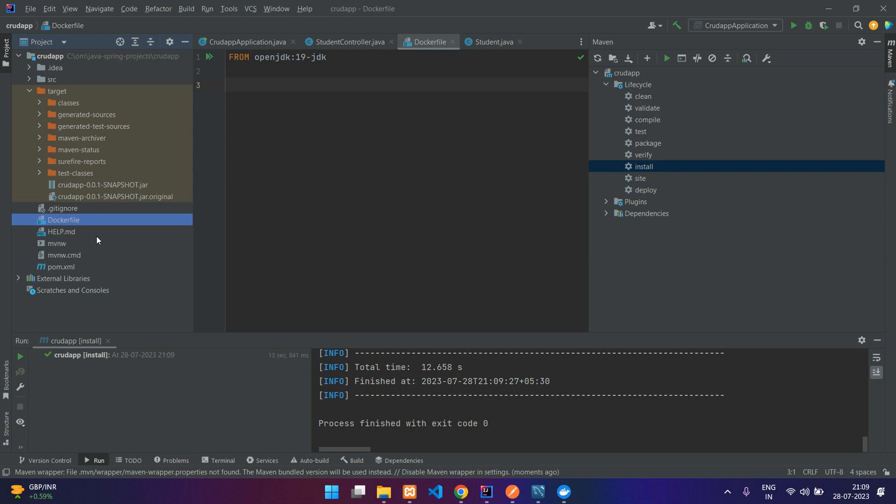
click(59, 267)
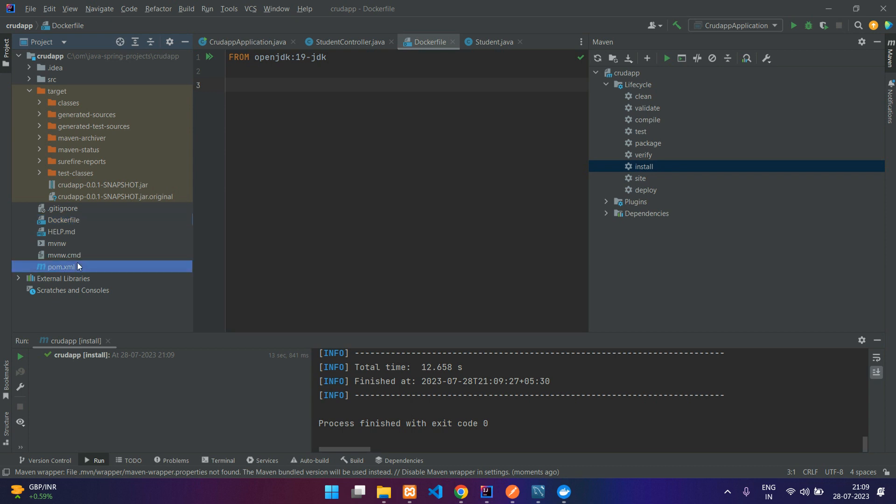
- Add <finalName>crudapp</finalName> to the pom.xml build section and return to the Dockerfile
double_click(57, 266)
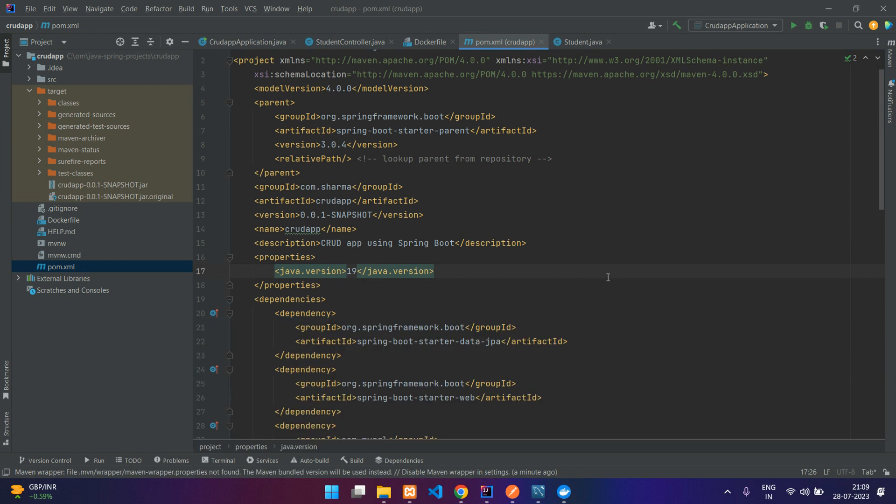
scroll(down, 3)
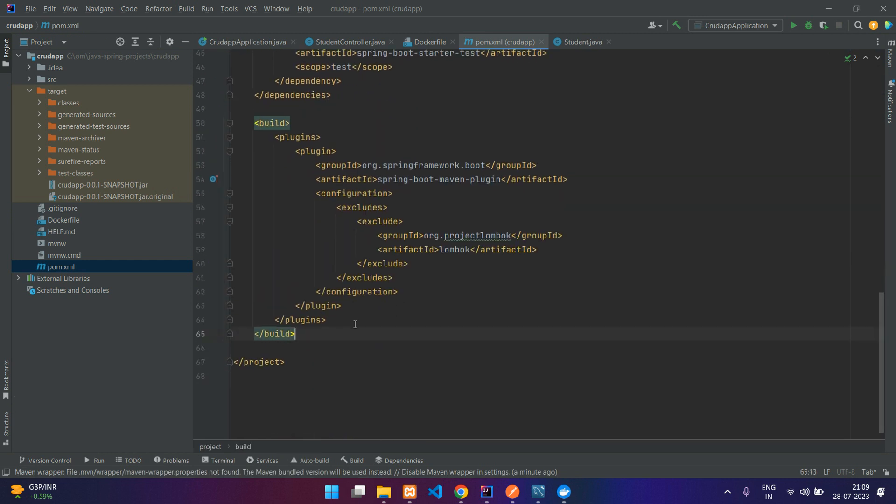
key(enter)
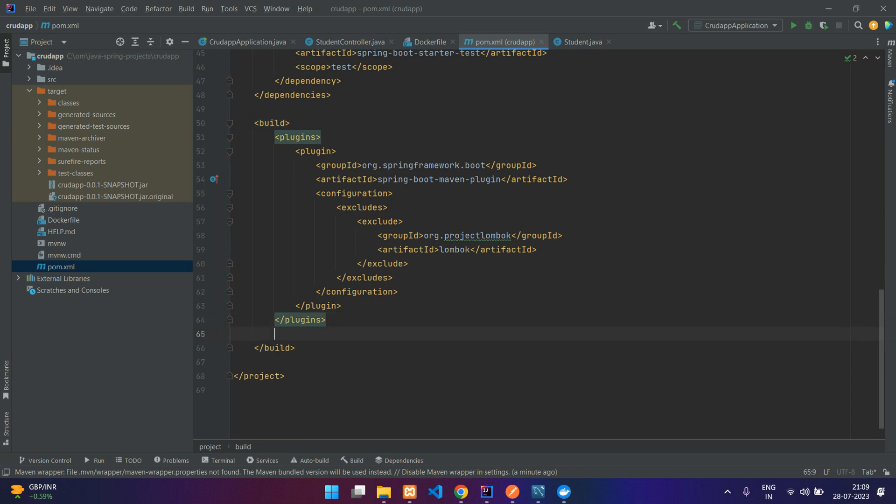
text(<finalName></finalName>)
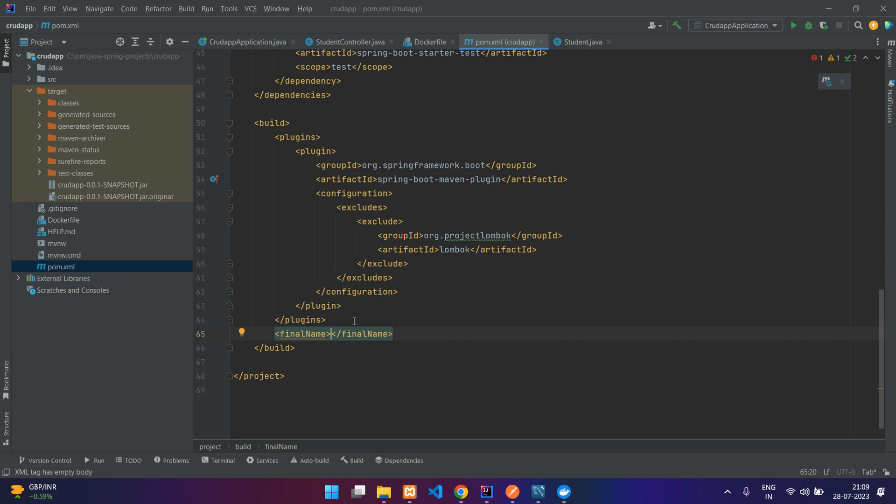
text(crud)
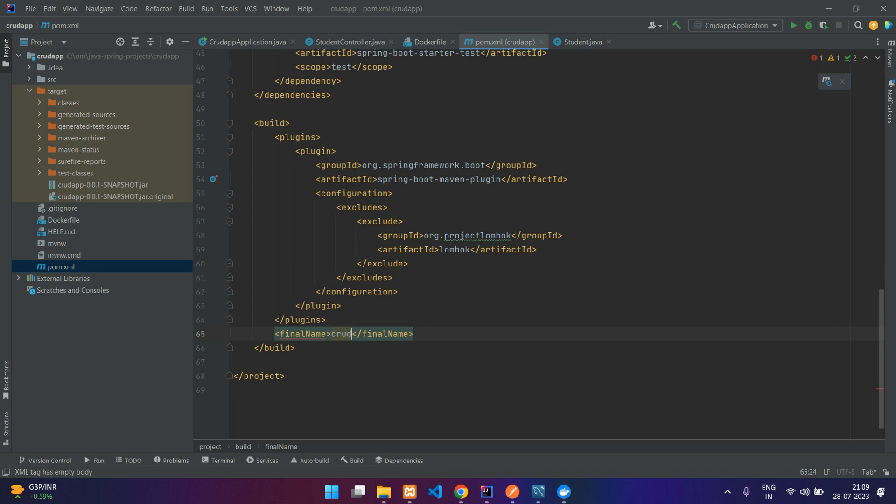
text(app)
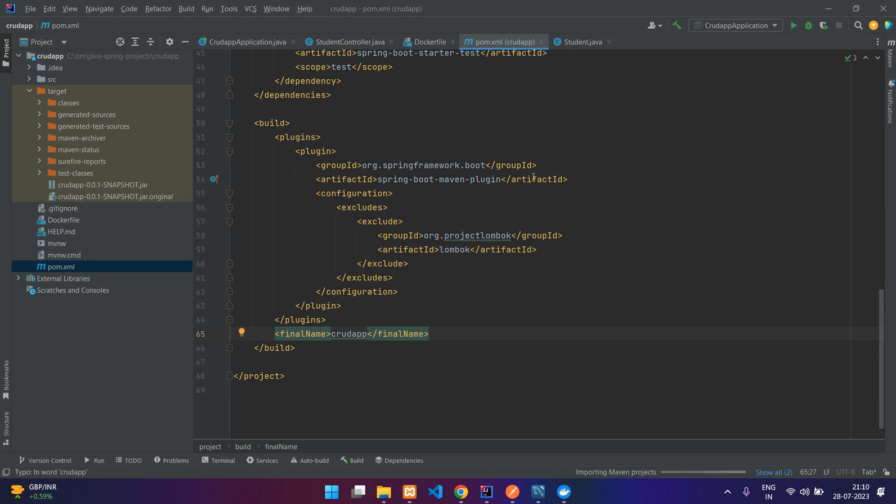
click(427, 41)
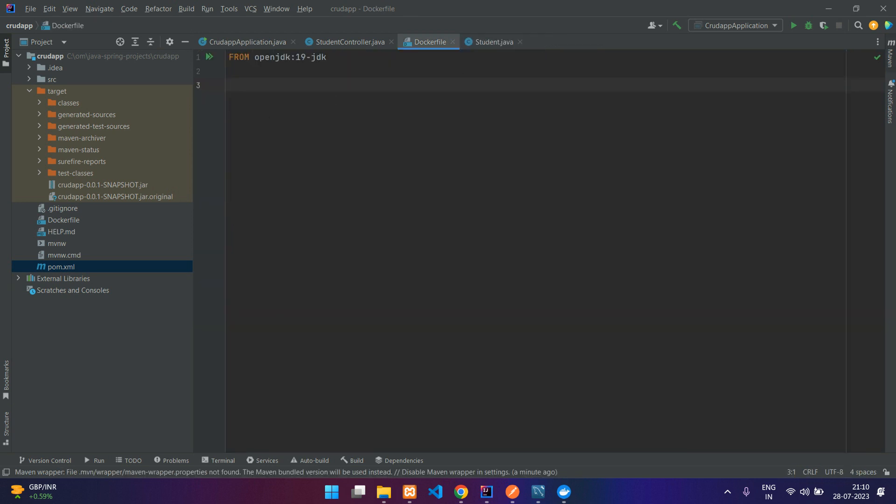
- Rerun Maven clean and install so target now holds crudapp.jar
double_click(643, 108)
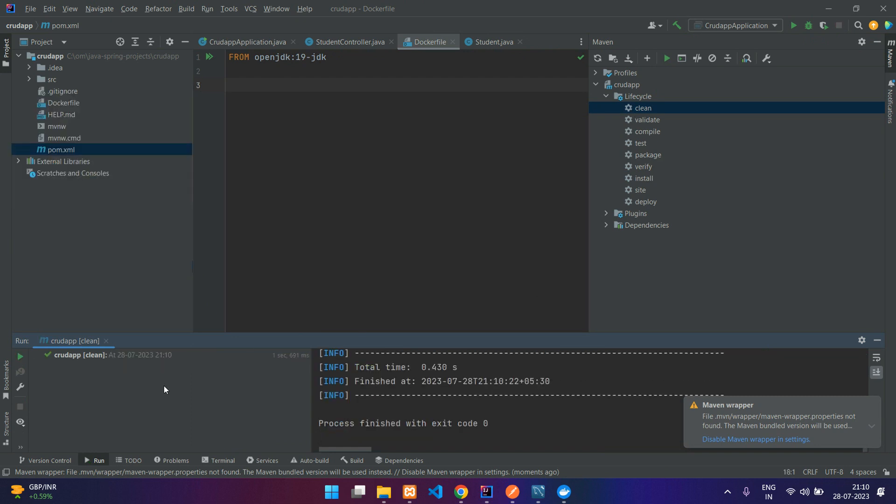
double_click(645, 178)
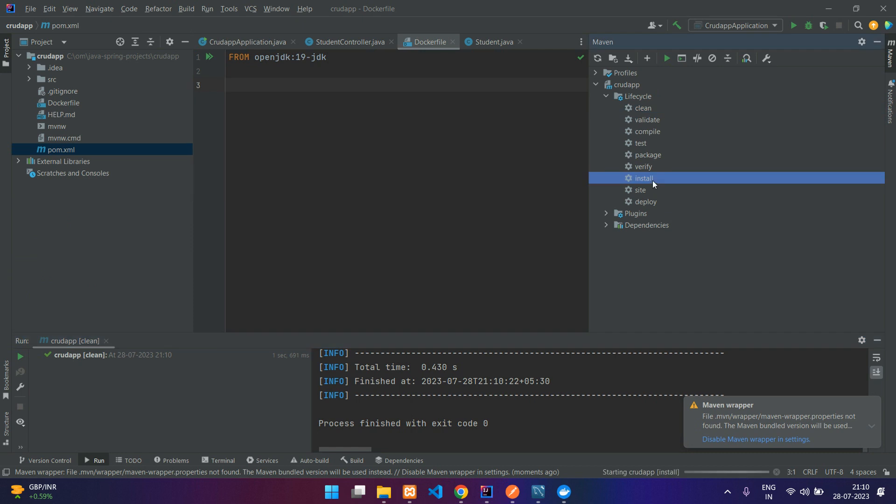
double_click(644, 178)
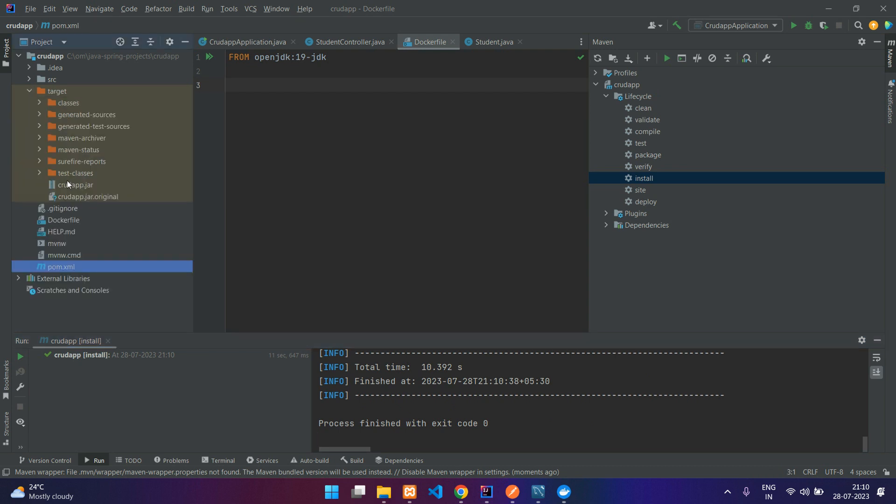
mouse_move(94, 203)
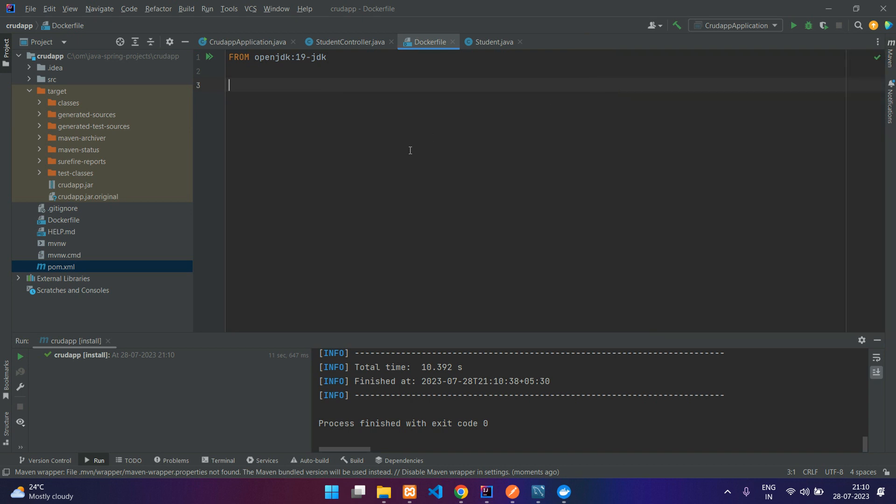
- Add a COPY instruction bringing target/crudapp.jar into the image
text(COP)
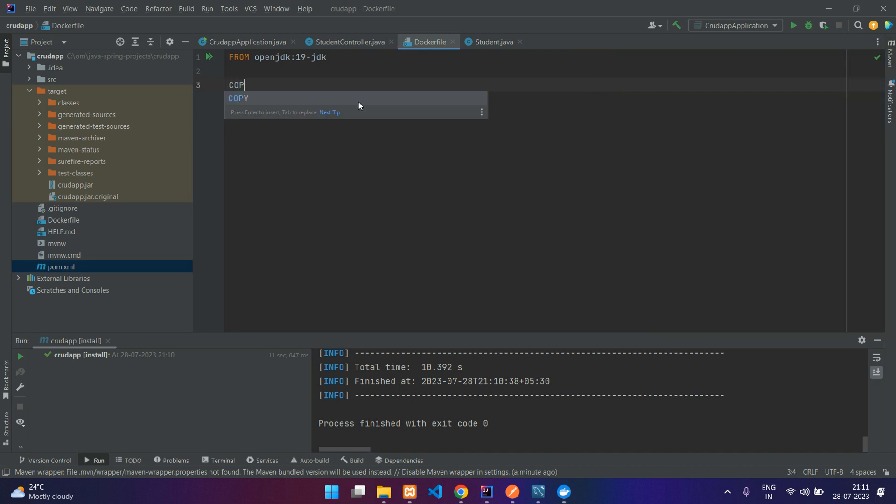
key(Tab)
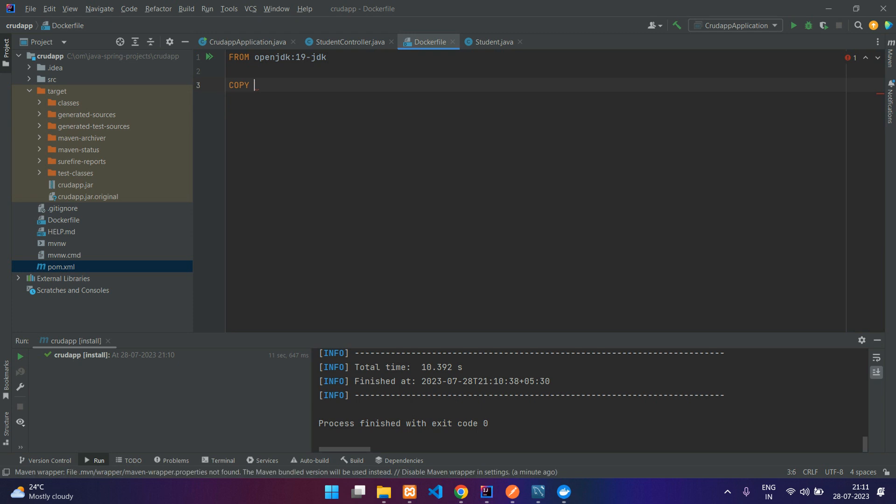
mouse_move(82, 95)
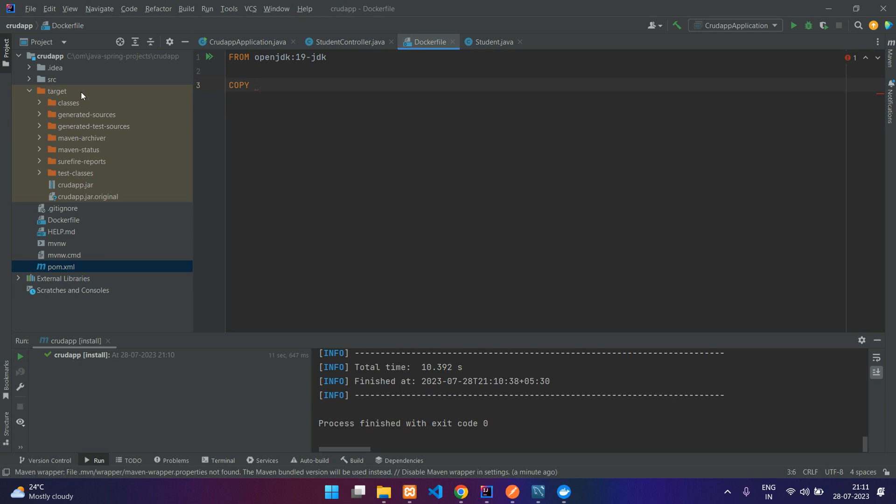
text(target/)
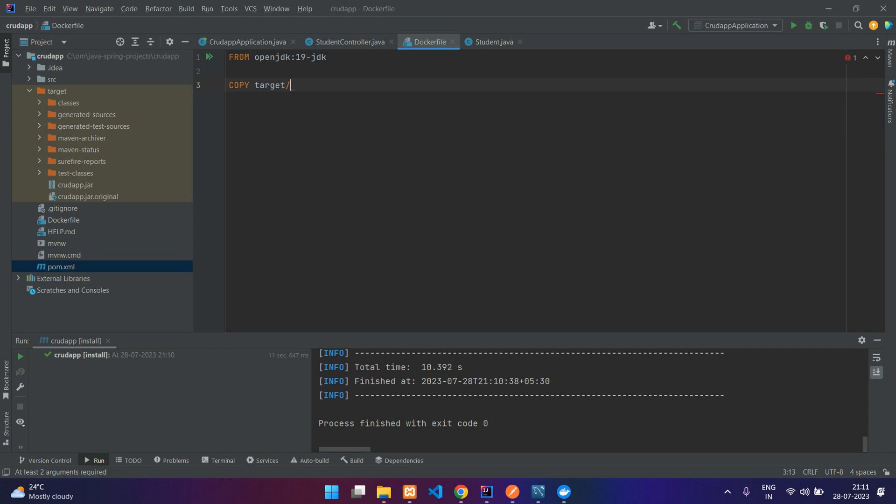
text(c)
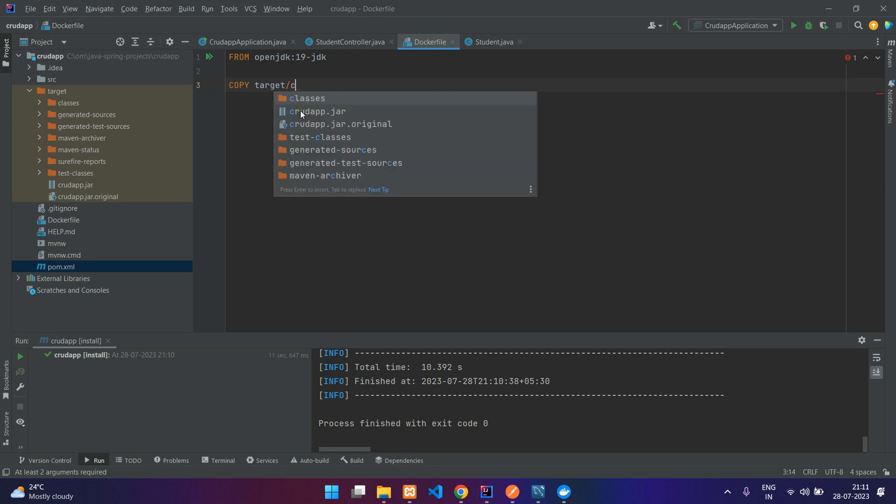
click(317, 112)
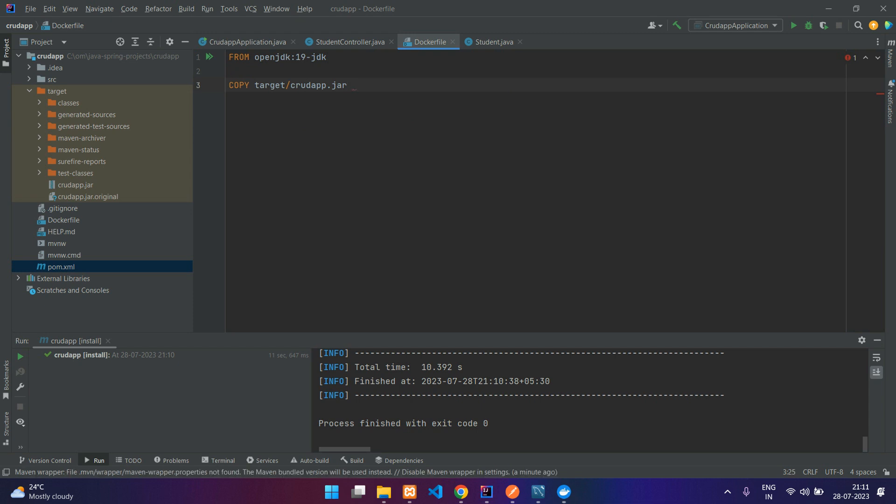
text(.)
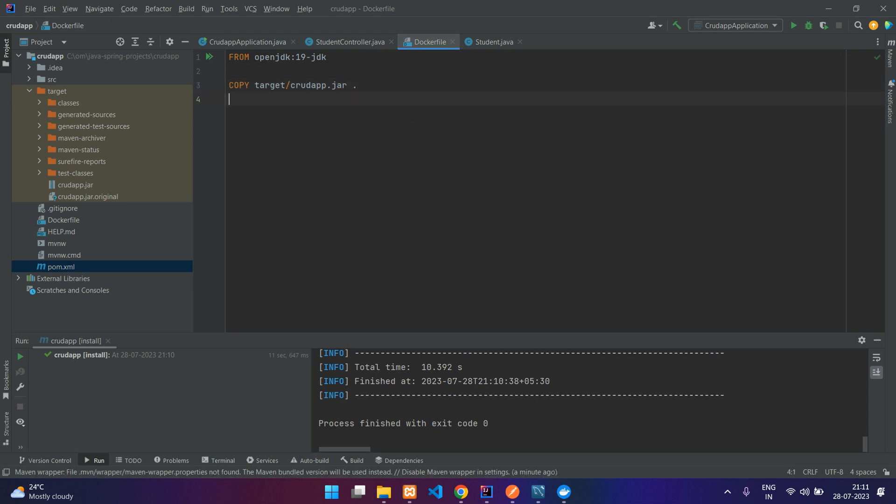
key(Enter)
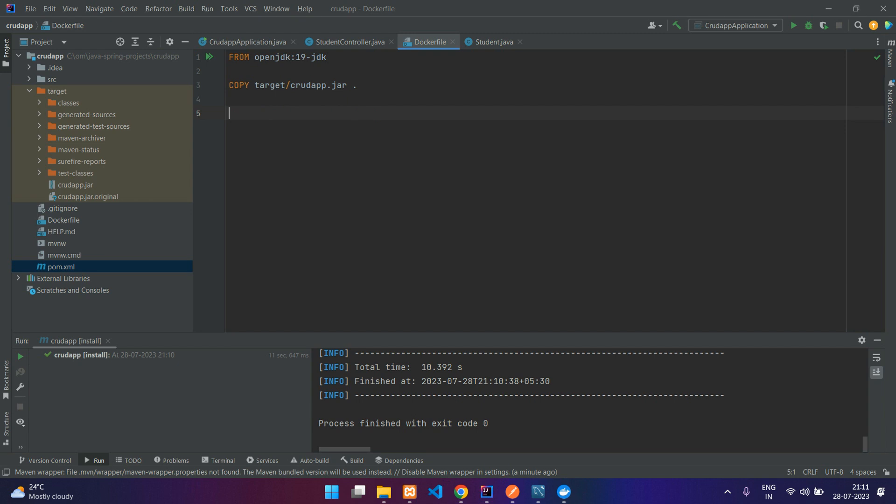
- Add EXPOSE 8080 to the Dockerfile
text(EXPOSE)
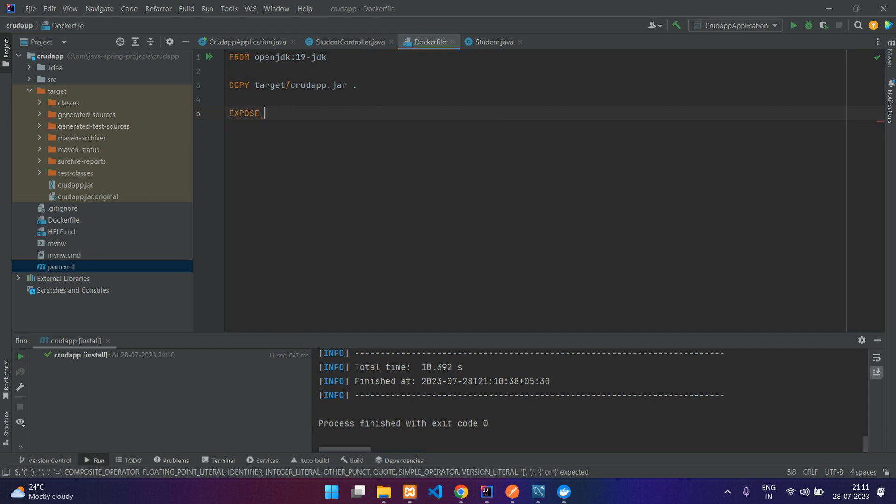
text(8080)
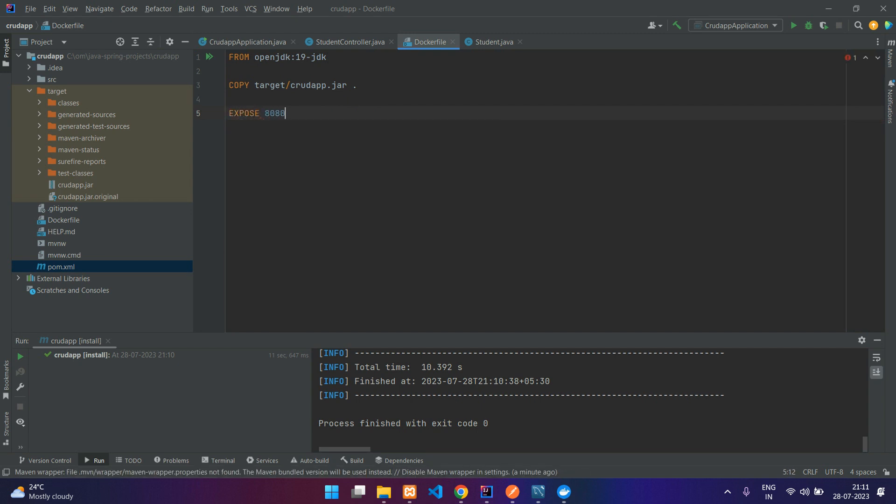
key(Enter)
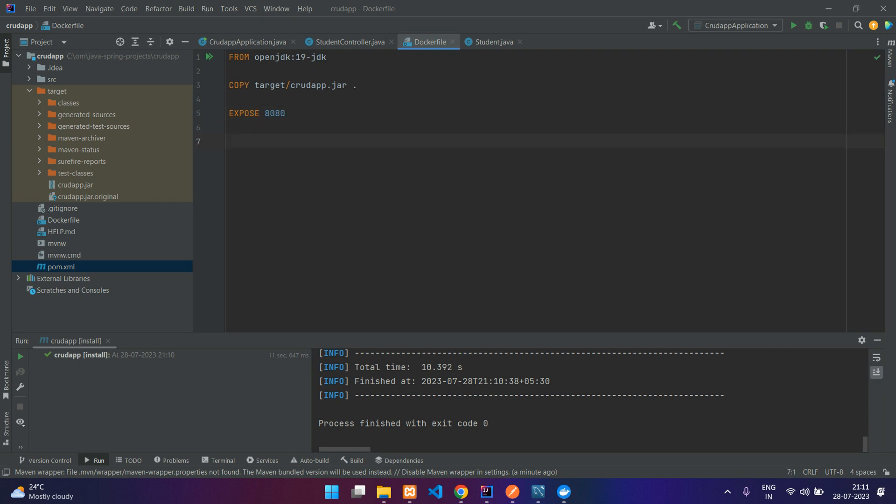
- Write ENTRYPOINT ["java", "-jar", "crudapp.jar"] as the container start command
text(ENTRYPOINT)
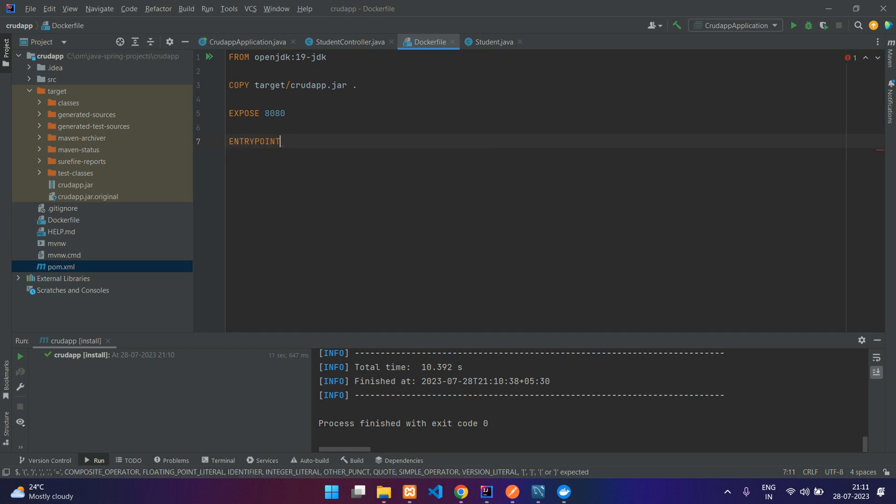
text([')
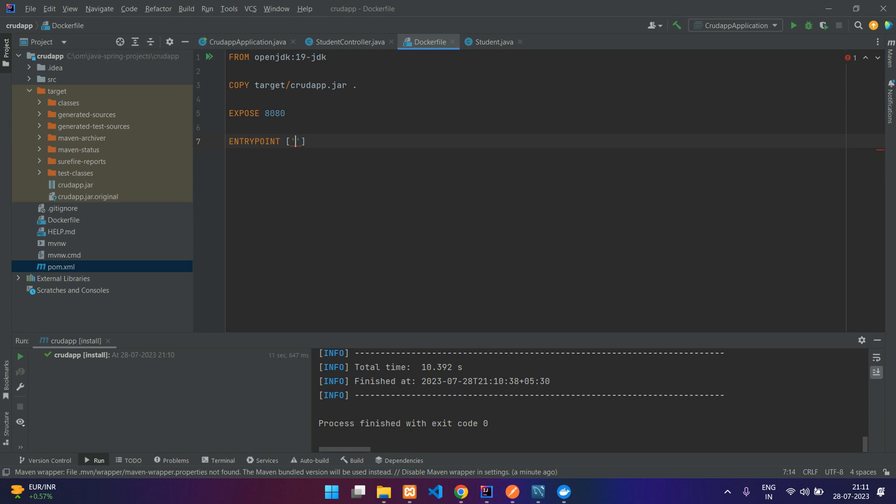
text(java)
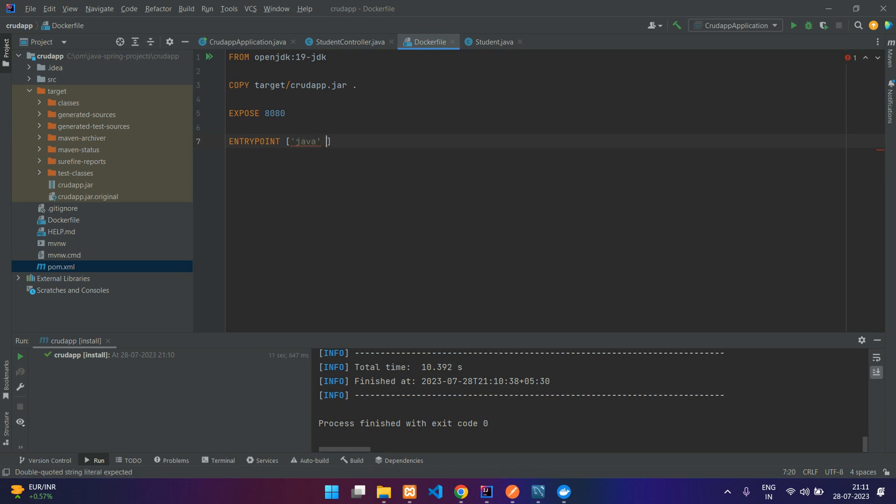
key(Backspace)
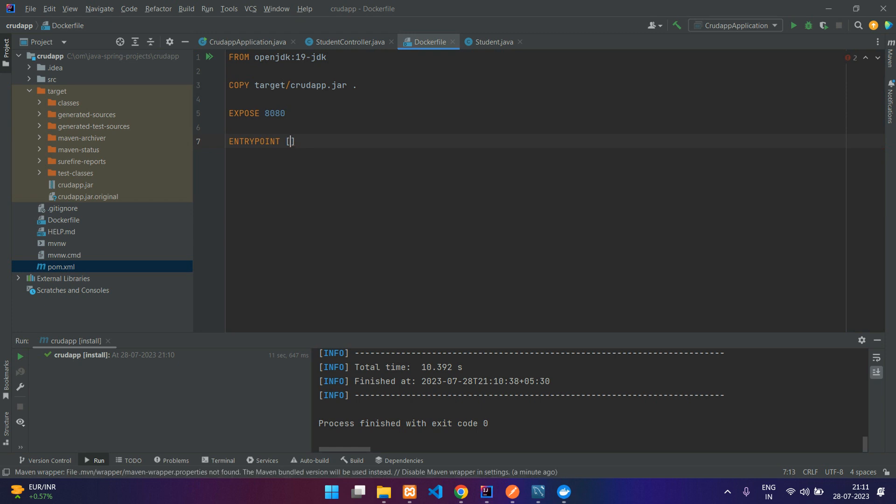
text("java")
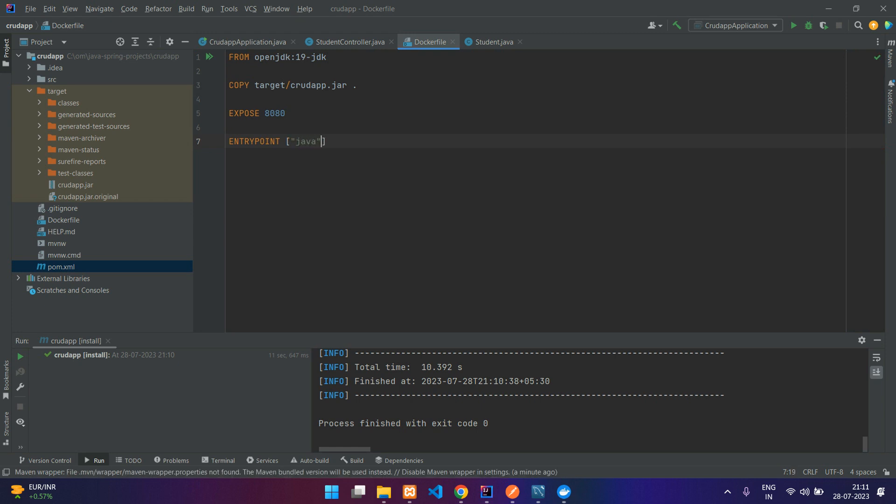
text(, "")
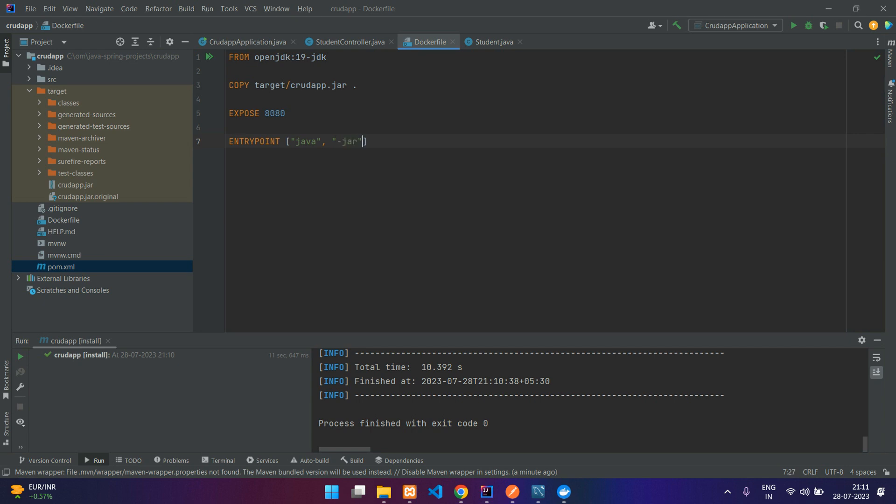
text(, "")
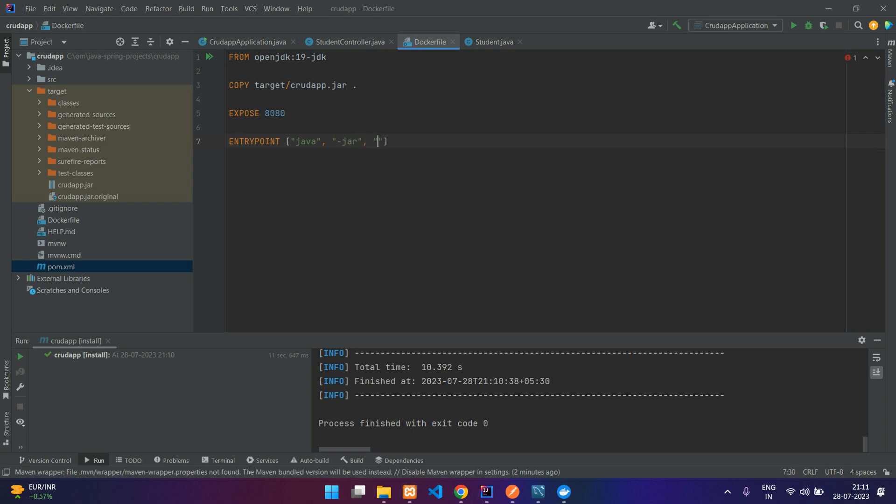
double_click(307, 84)
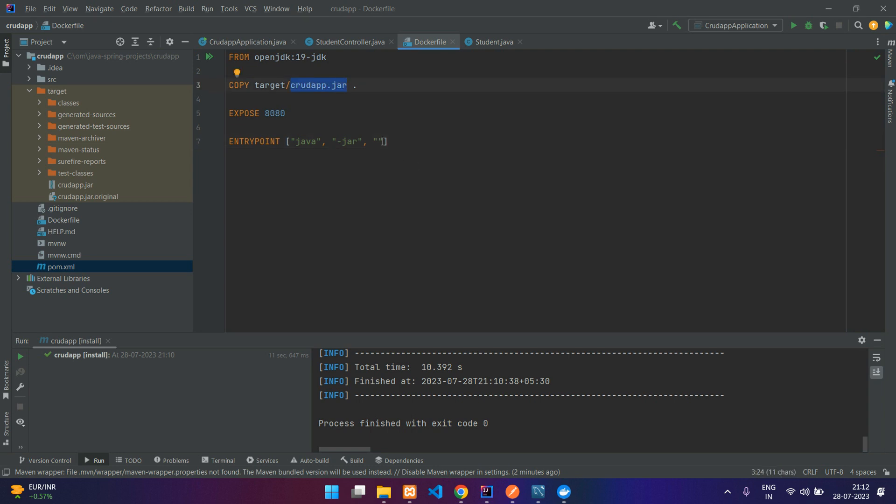
text(crudapp.jar)
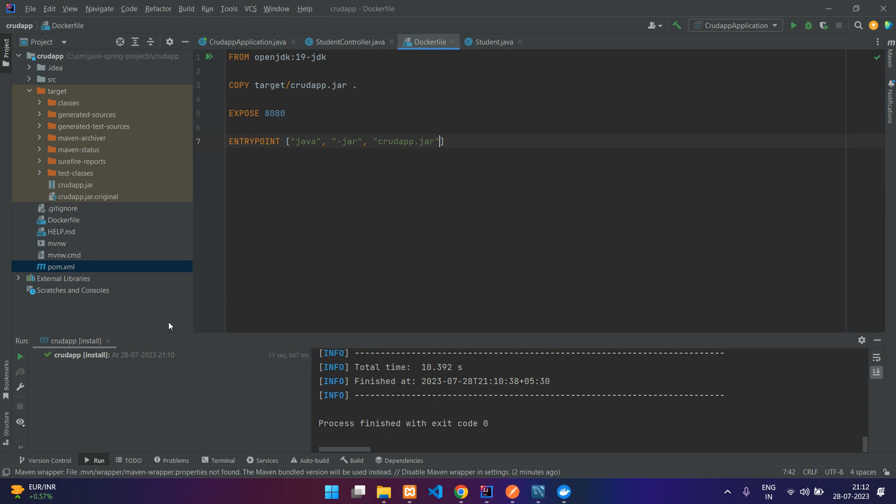
- Open a terminal session in the crudapp project folder
click(222, 461)
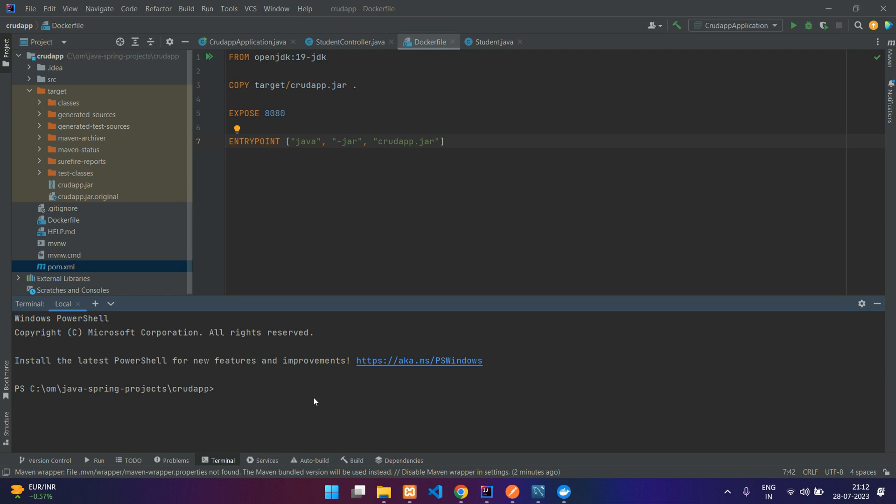
click(563, 491)
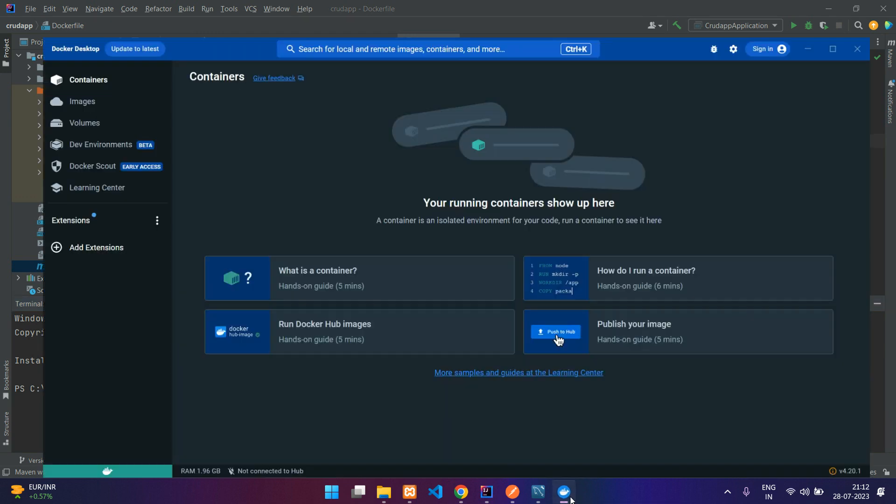
click(833, 49)
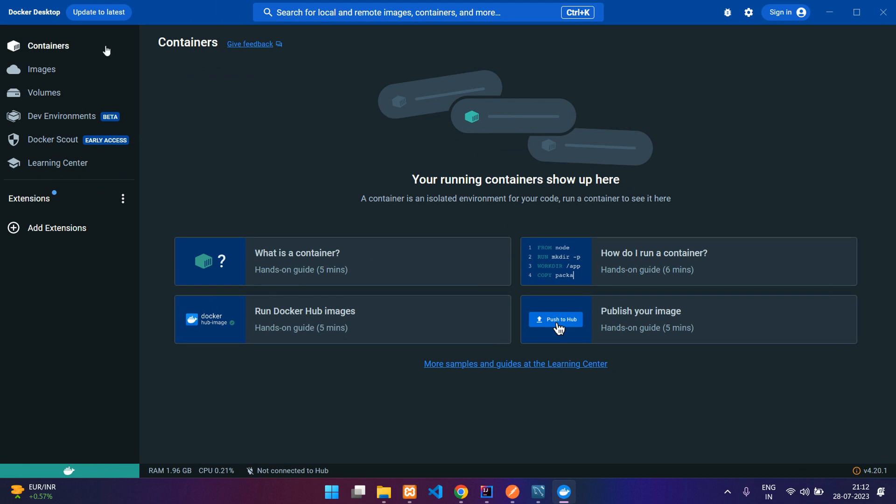
click(41, 69)
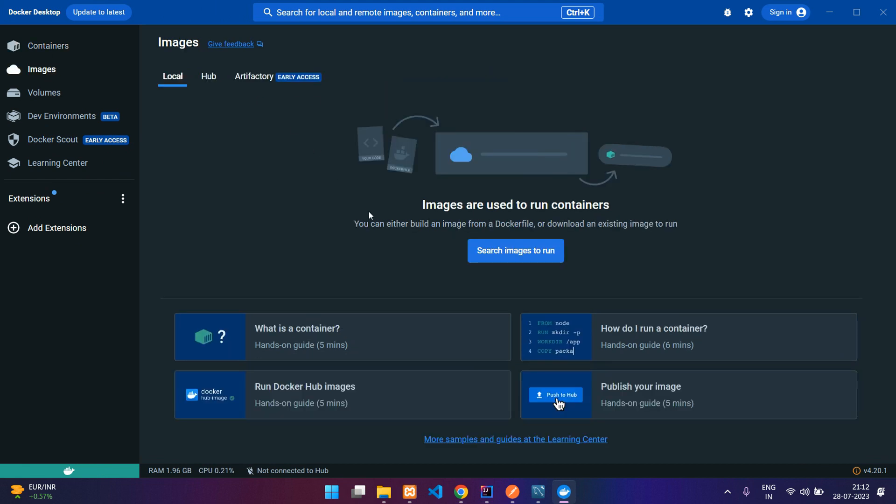
click(49, 45)
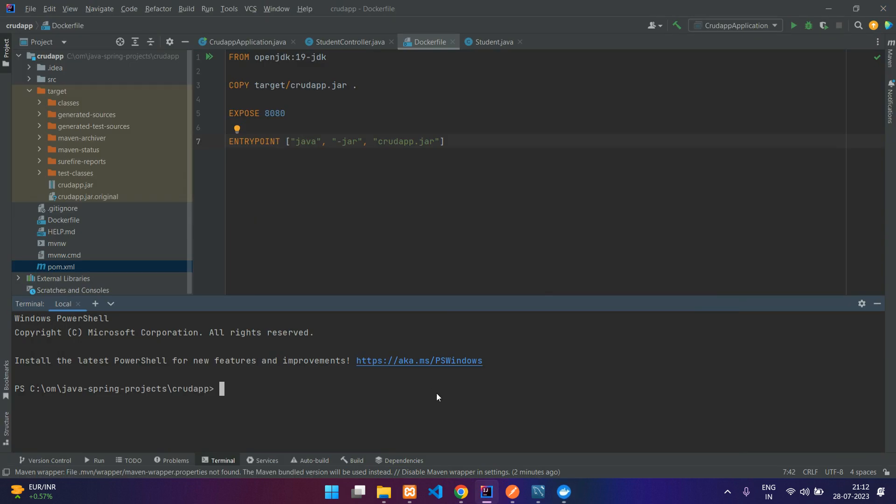
- Run docker build -t crudimage . to build the image from the Dockerfile
text(docker build -t)
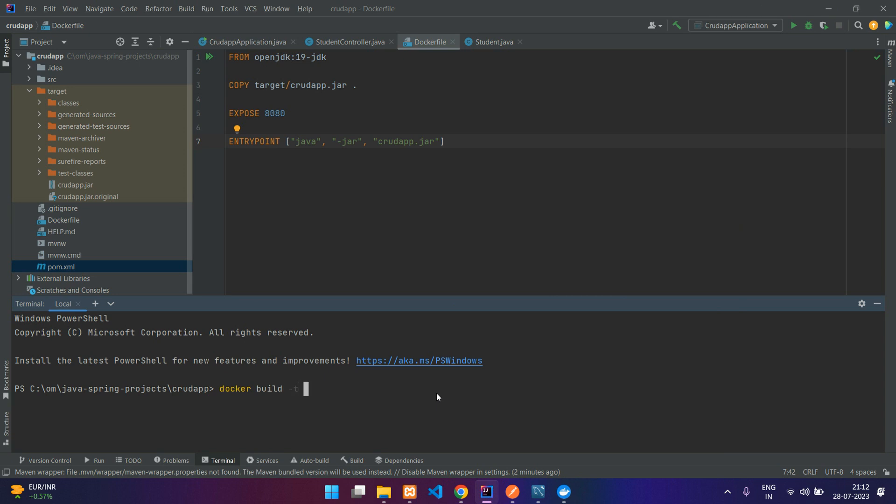
text(crudi)
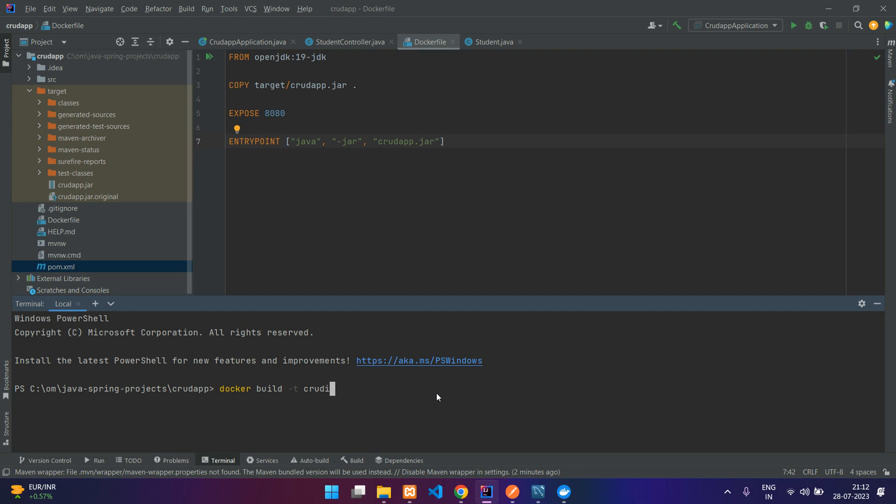
text(mage)
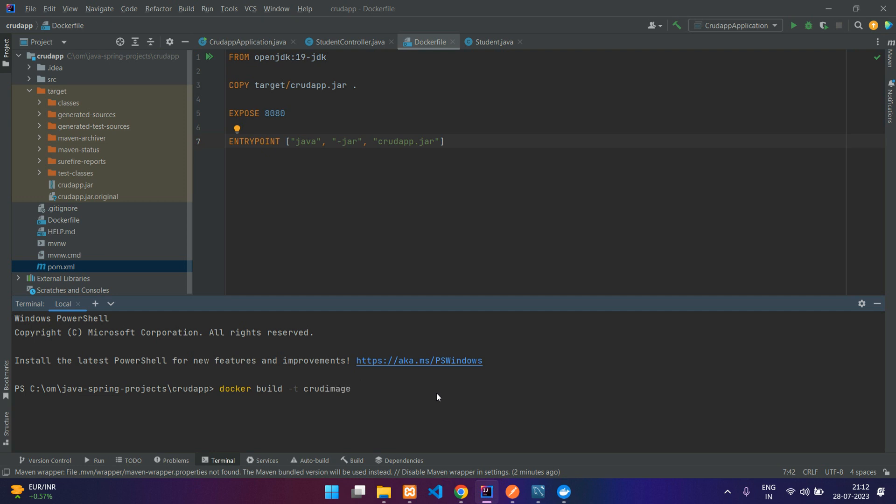
text(.)
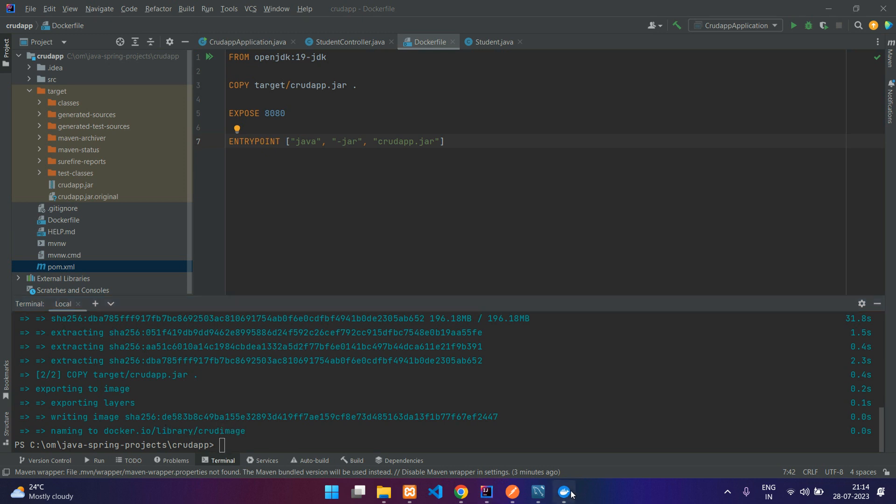
- Check crudimage in Docker Desktop's image list, then return to the IntelliJ terminal
click(564, 492)
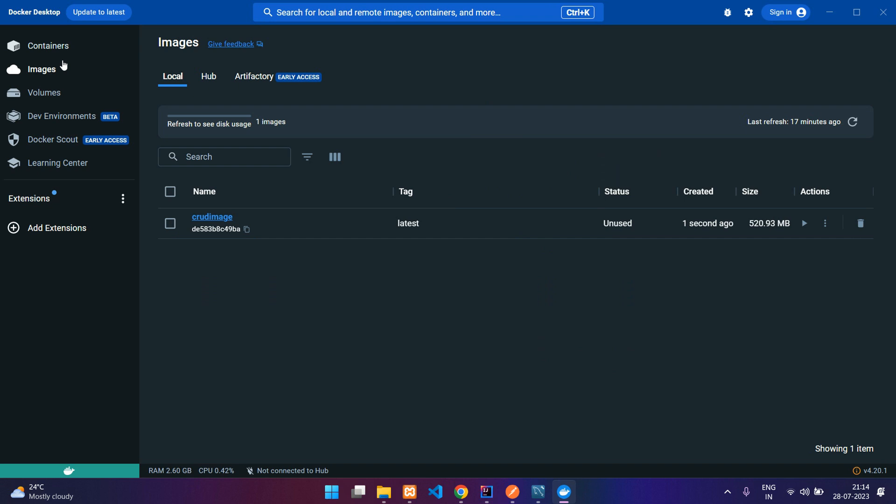
mouse_move(237, 226)
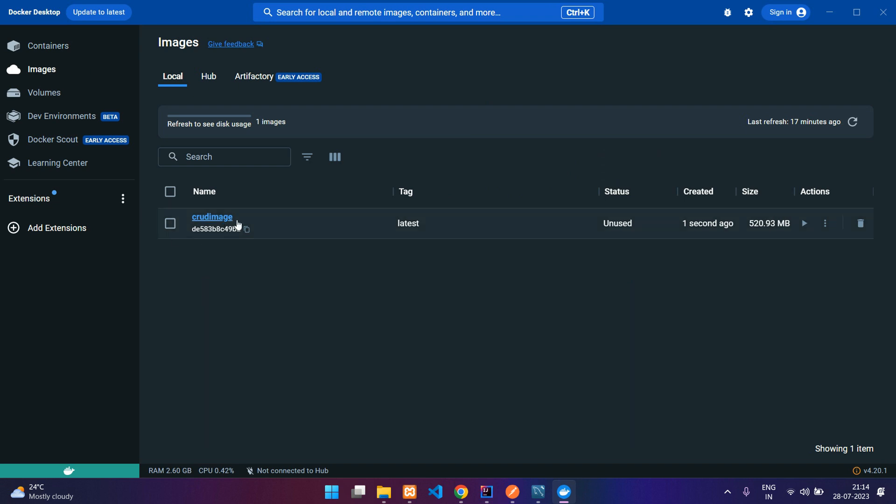
click(49, 45)
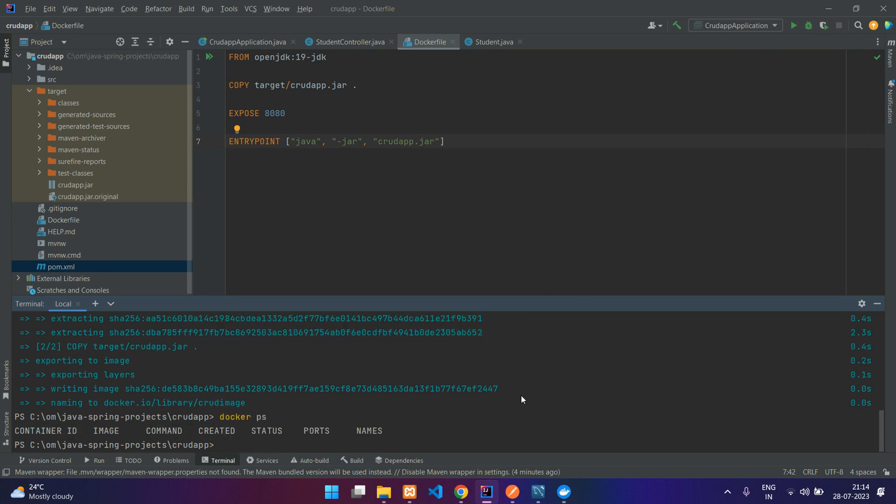
- Run docker images to list crudimage, tagged latest at 521MB
text(docker)
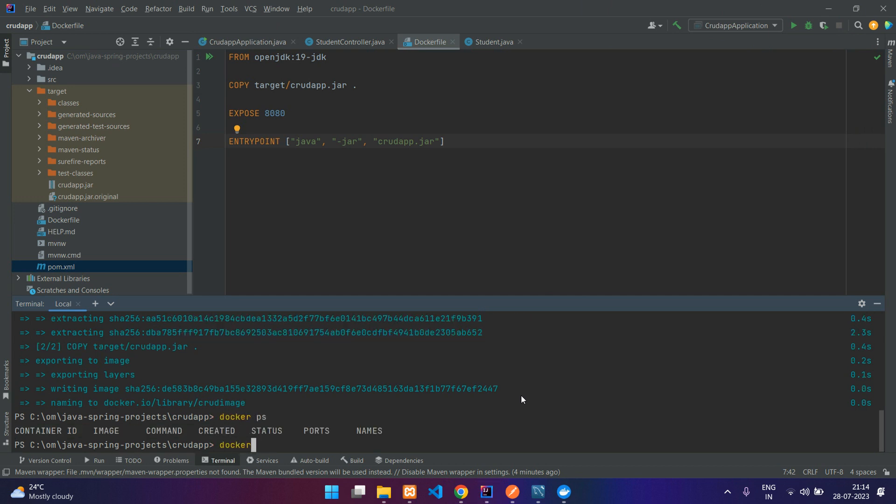
text(images)
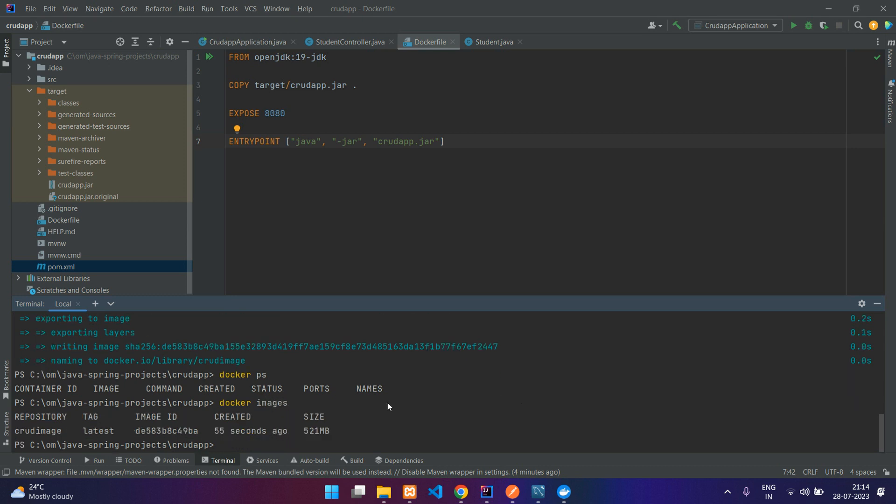
mouse_move(162, 428)
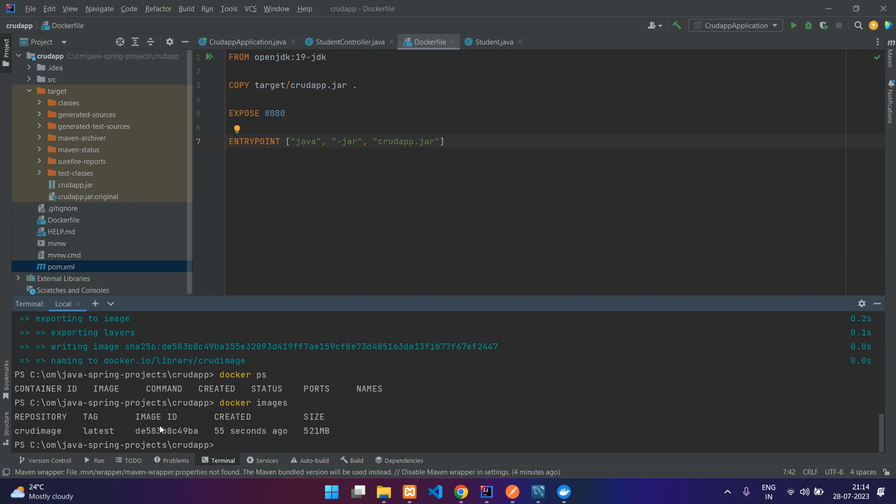
mouse_move(308, 440)
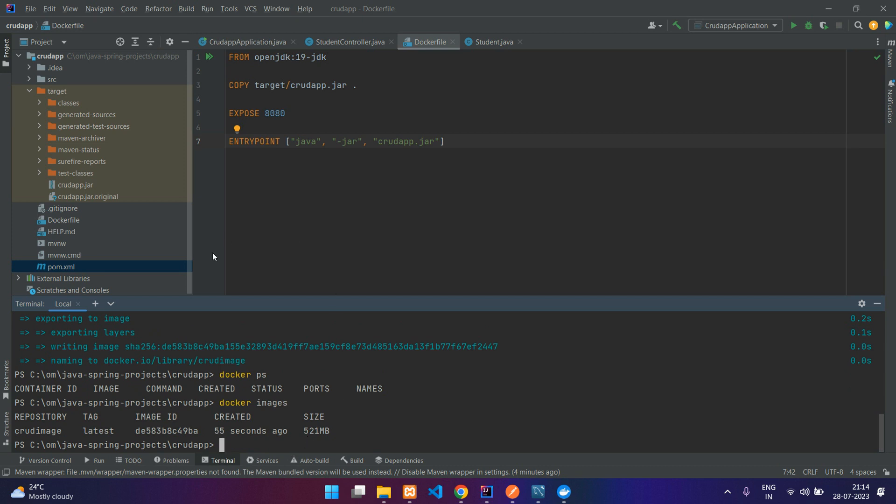
mouse_move(350, 407)
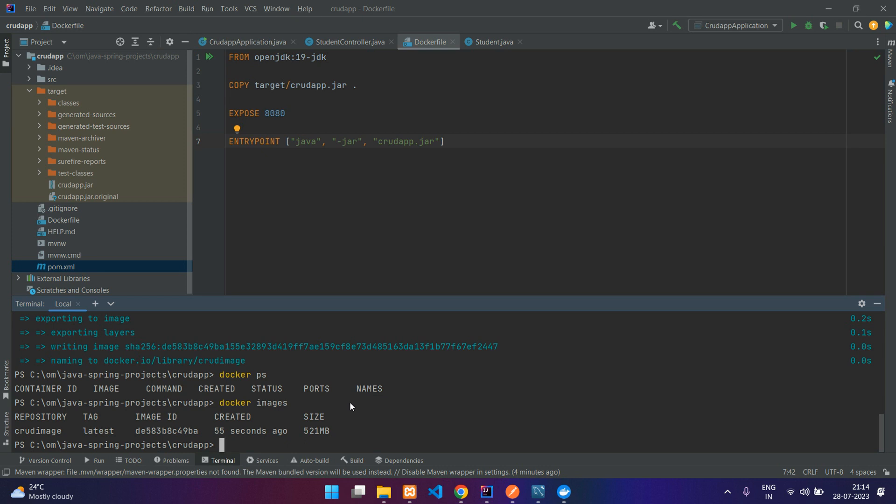
- Run docker run -p 8090:8080 crudimage to start the container with the port mapping
text(d)
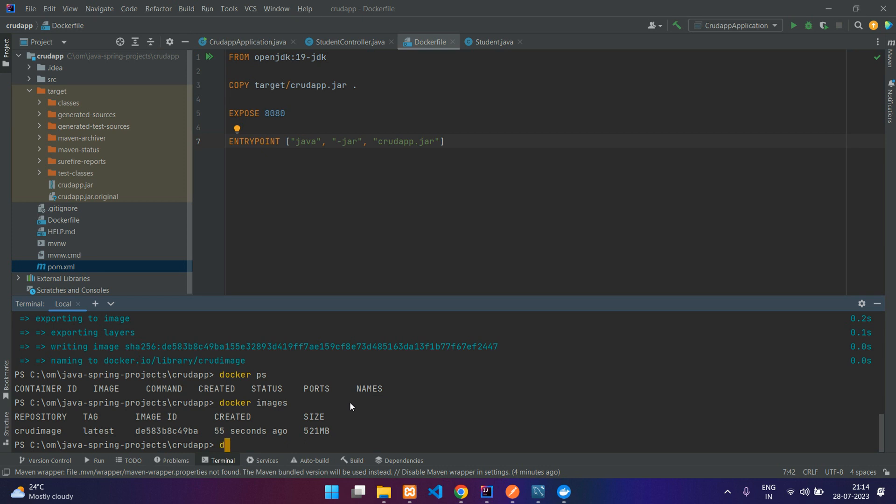
text(ocker run)
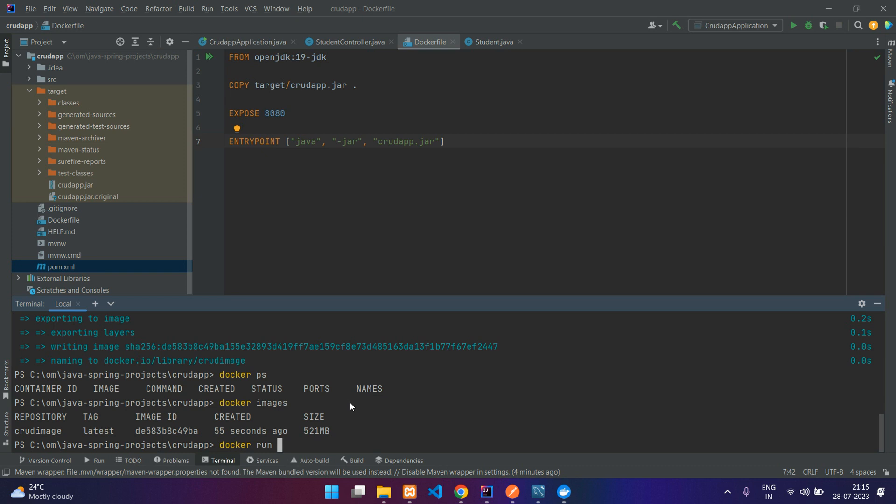
text(-p)
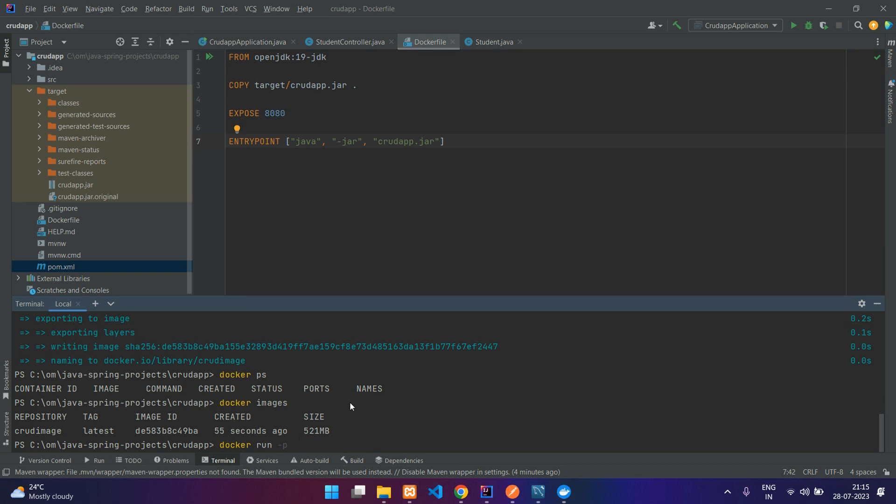
text(8090)
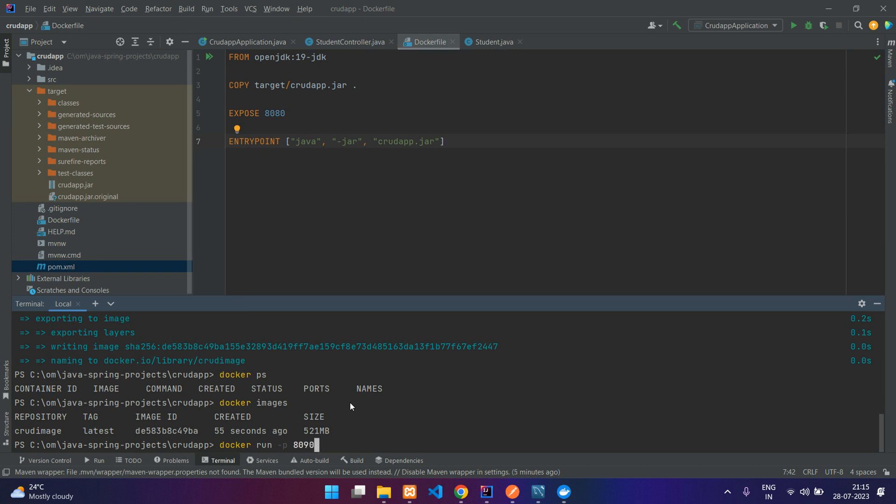
text(:8)
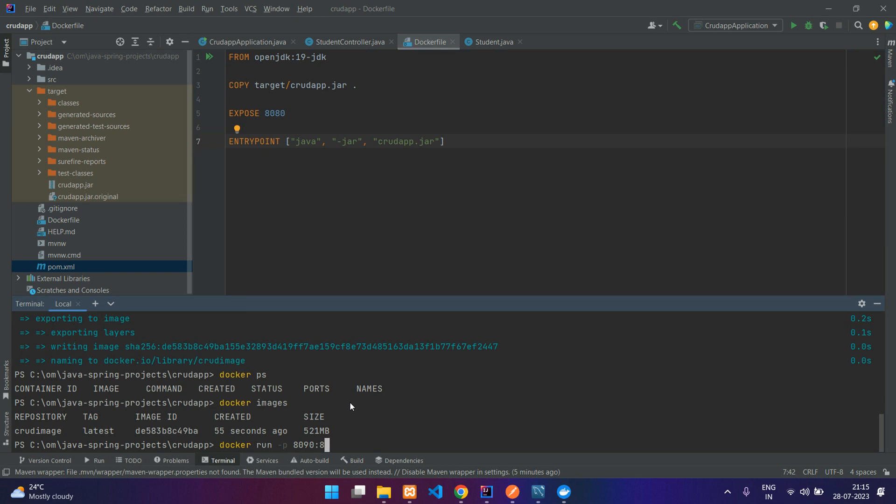
text(080)
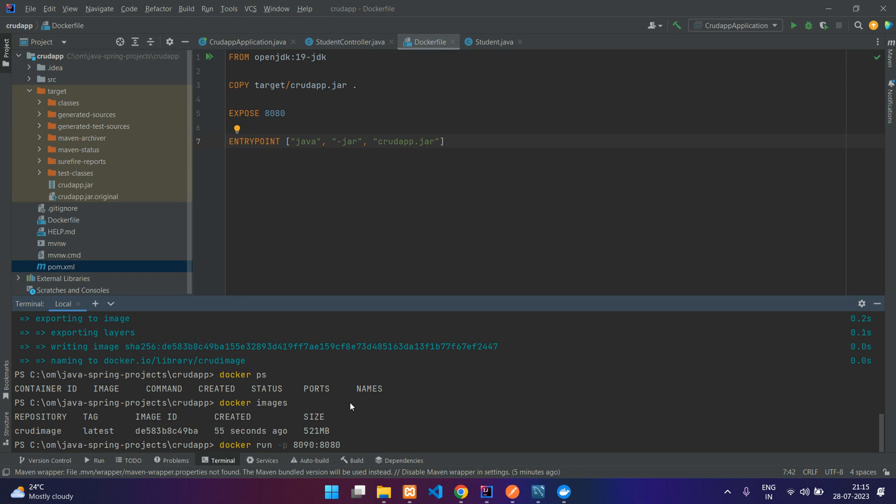
text(0)
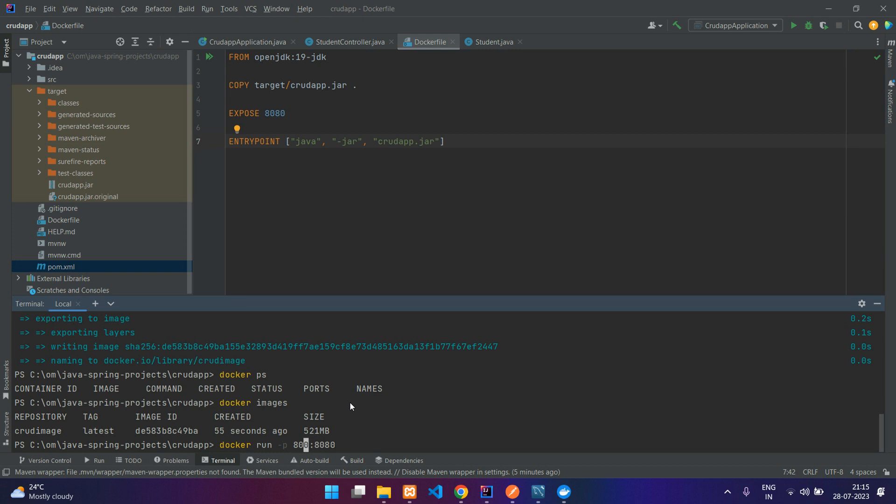
text(80)
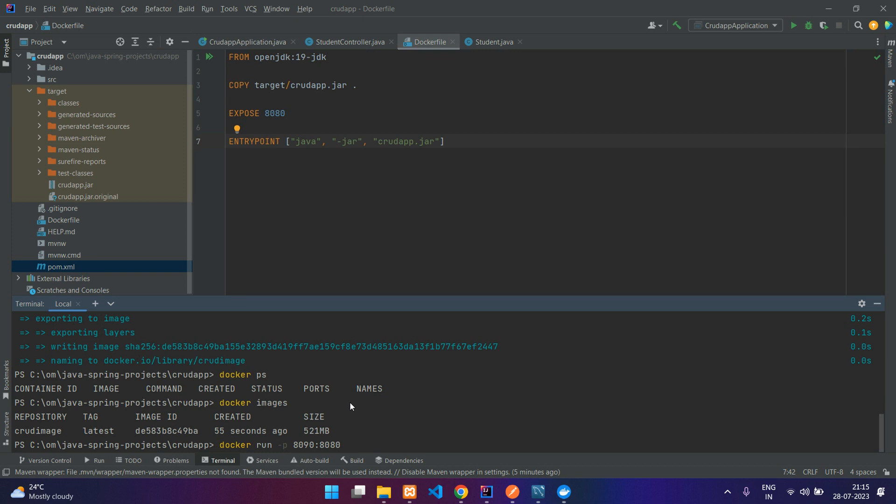
text(c)
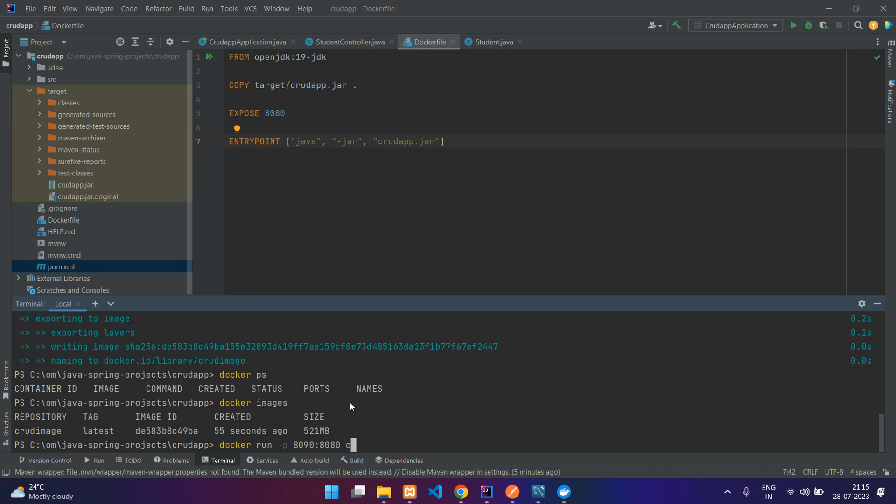
text(rudimage)
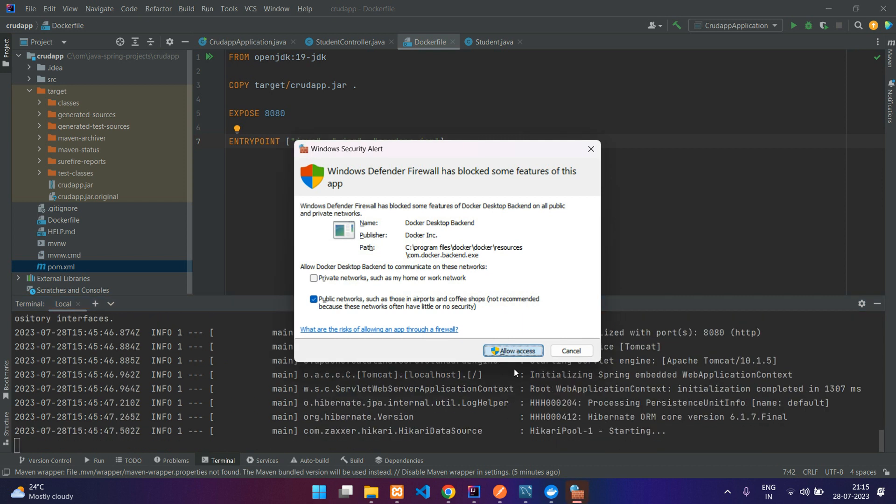
- Allow Docker Desktop Backend through the firewall and read the MySQL Communications link failure in the log
click(513, 350)
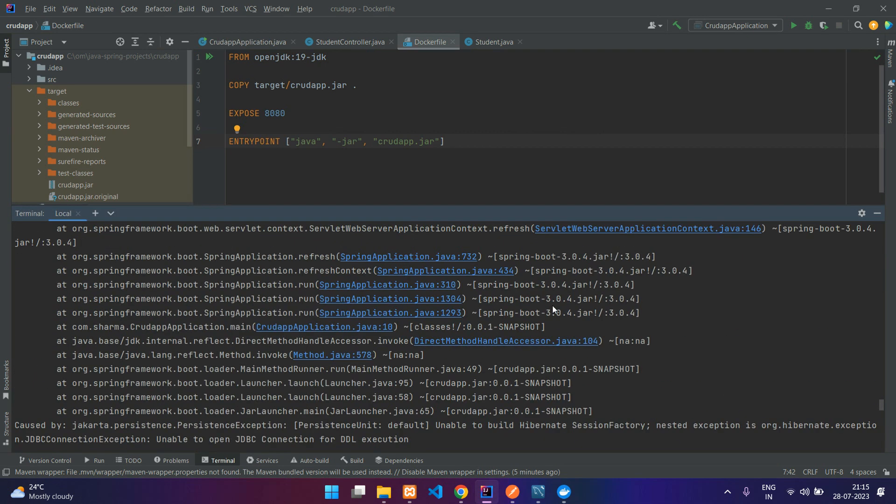
scroll(down, 3)
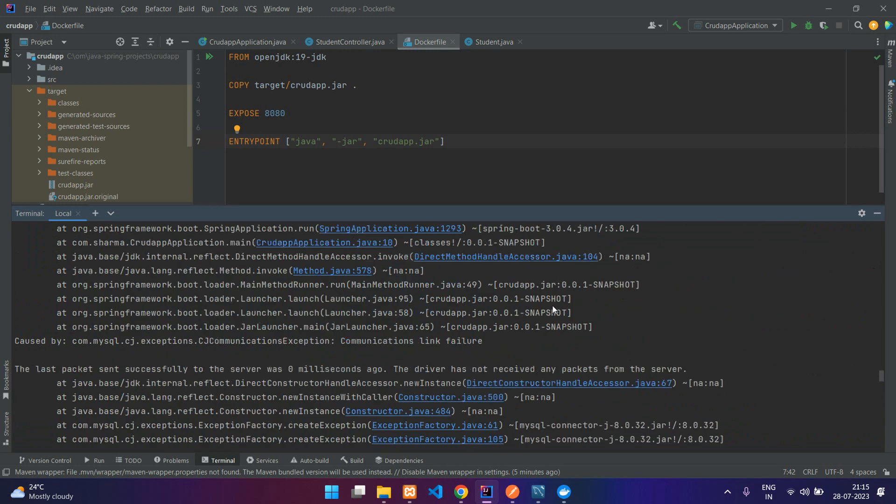
scroll(down, 3)
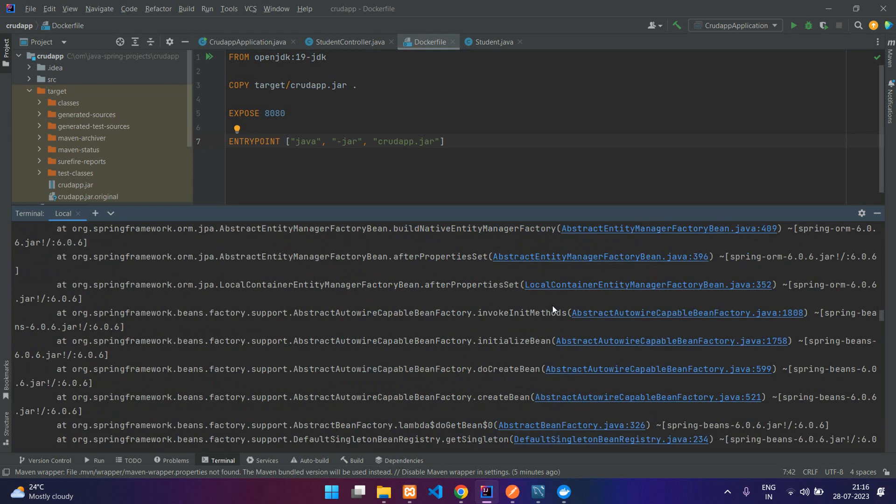
scroll(down, 3)
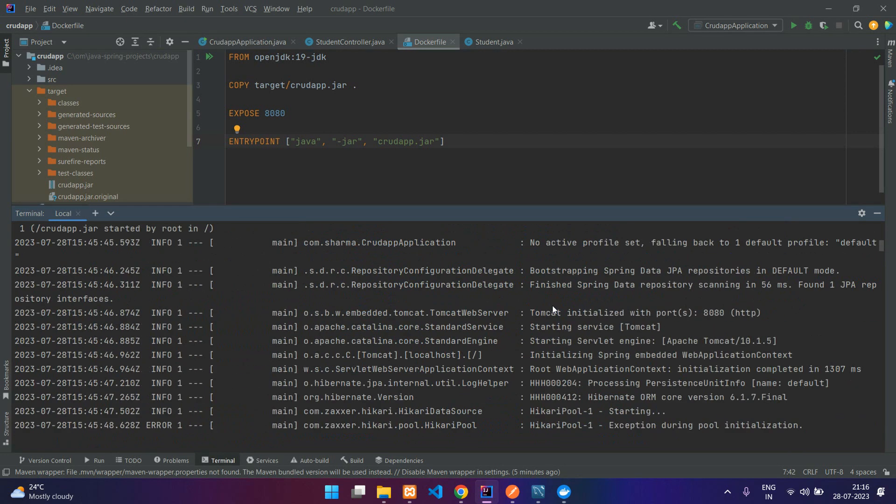
scroll(down, 3)
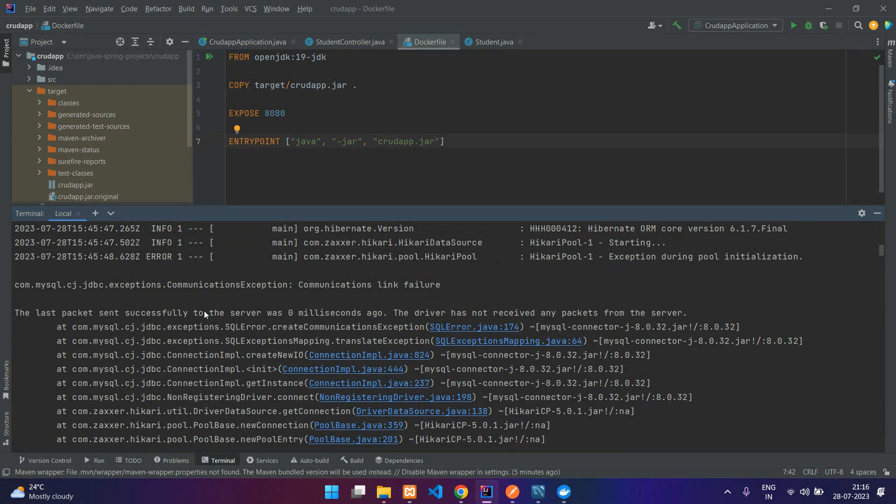
mouse_move(246, 278)
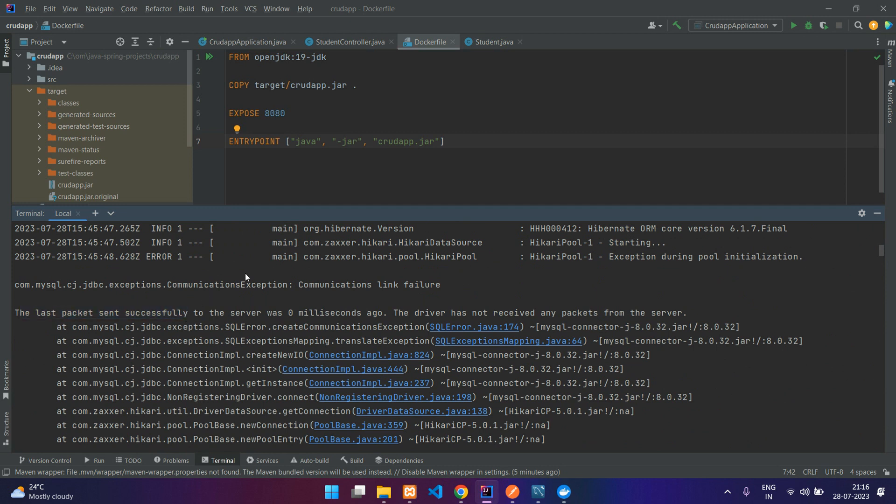
double_click(137, 285)
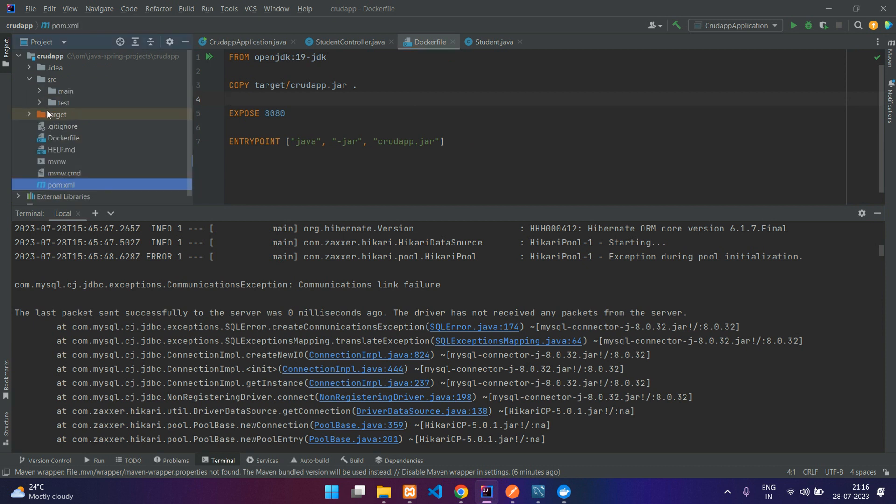
- Inspect application.properties: datasource URL at localhost:3306/students and username root
click(51, 91)
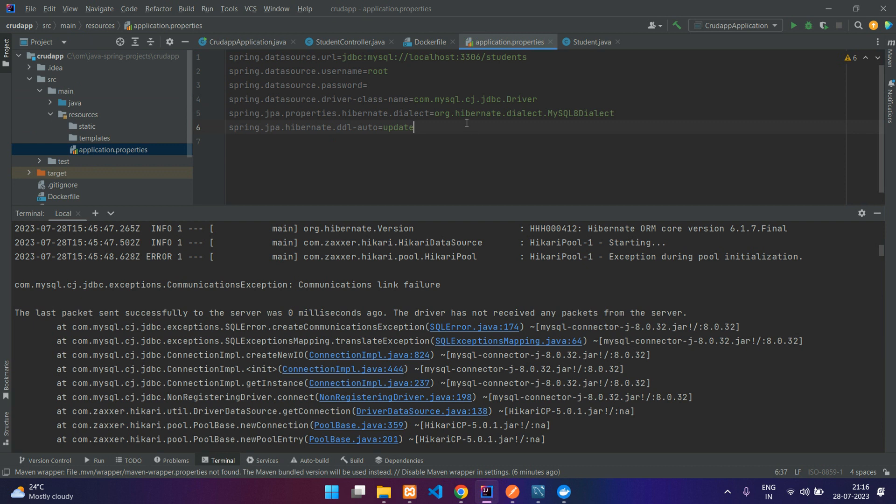
drag(343, 57, 494, 57)
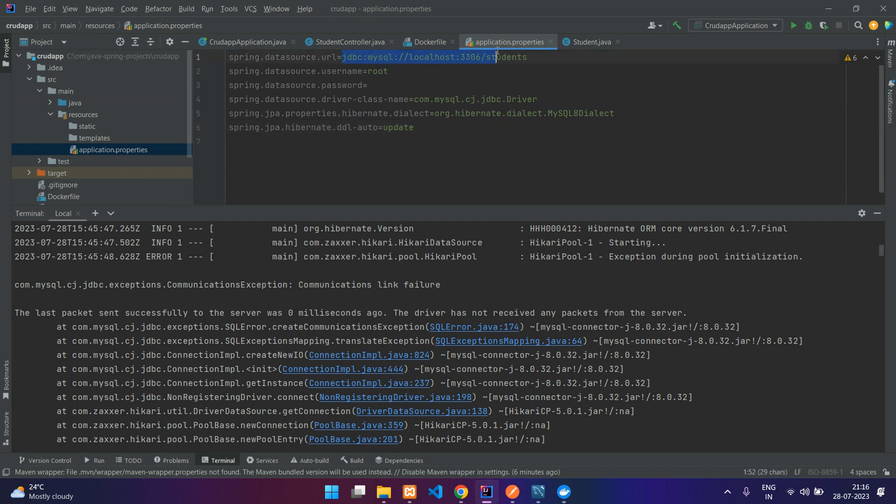
click(420, 56)
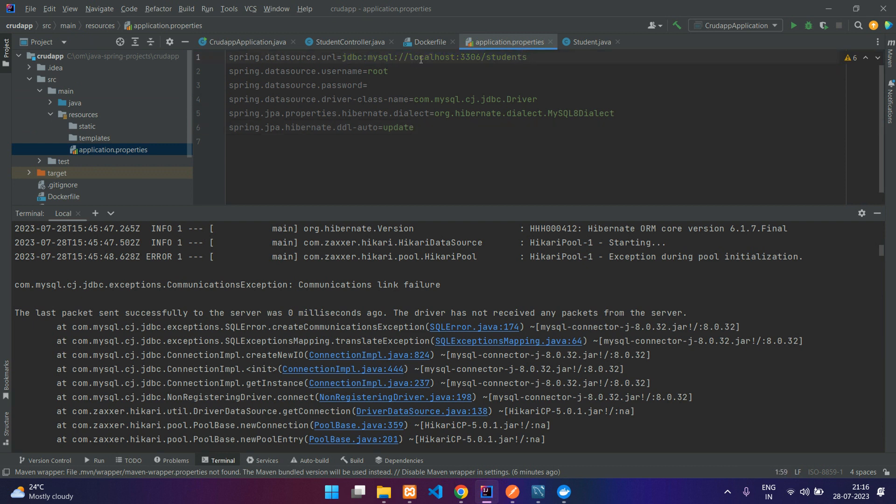
double_click(431, 57)
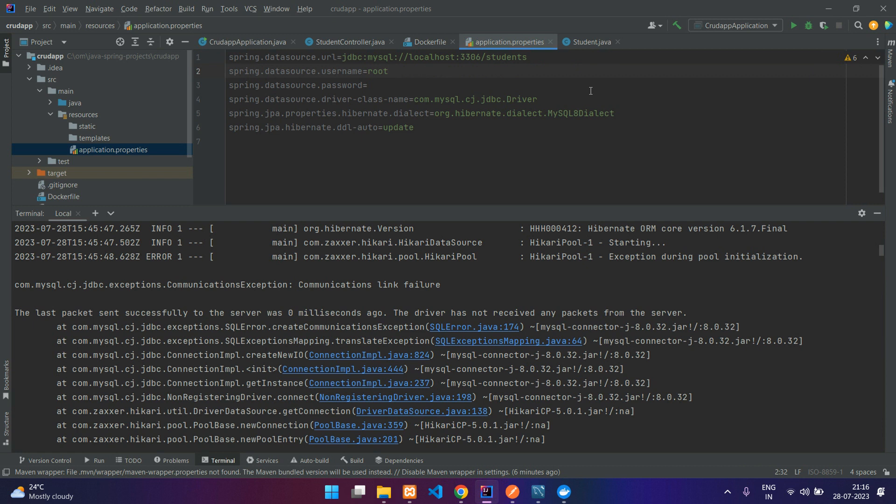
click(388, 70)
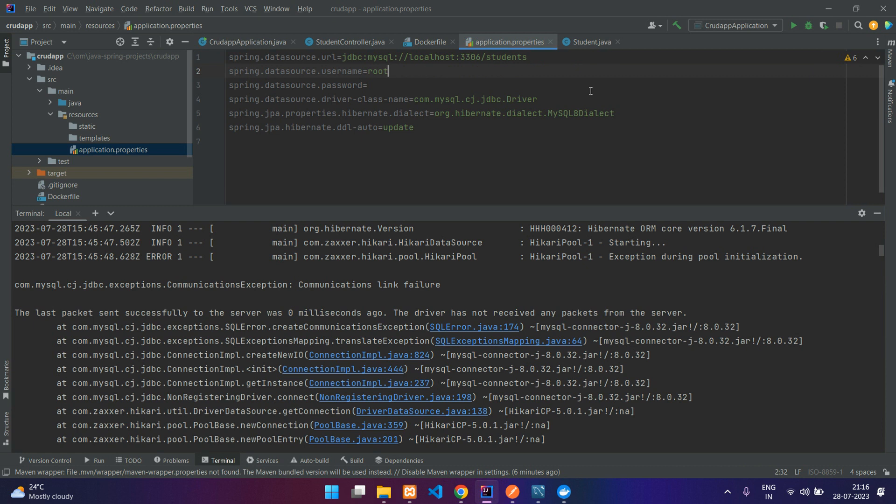